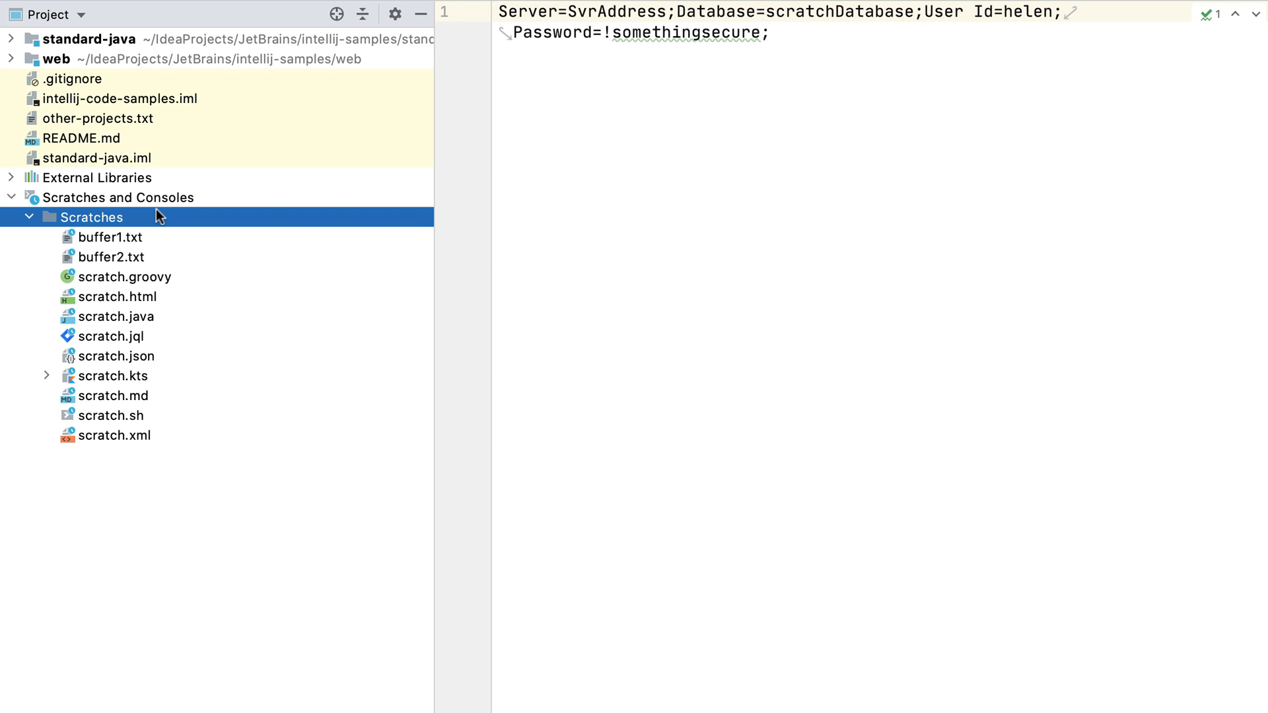
Step through the Scratches folder files, landing on the shell script scratch.
key("Down")
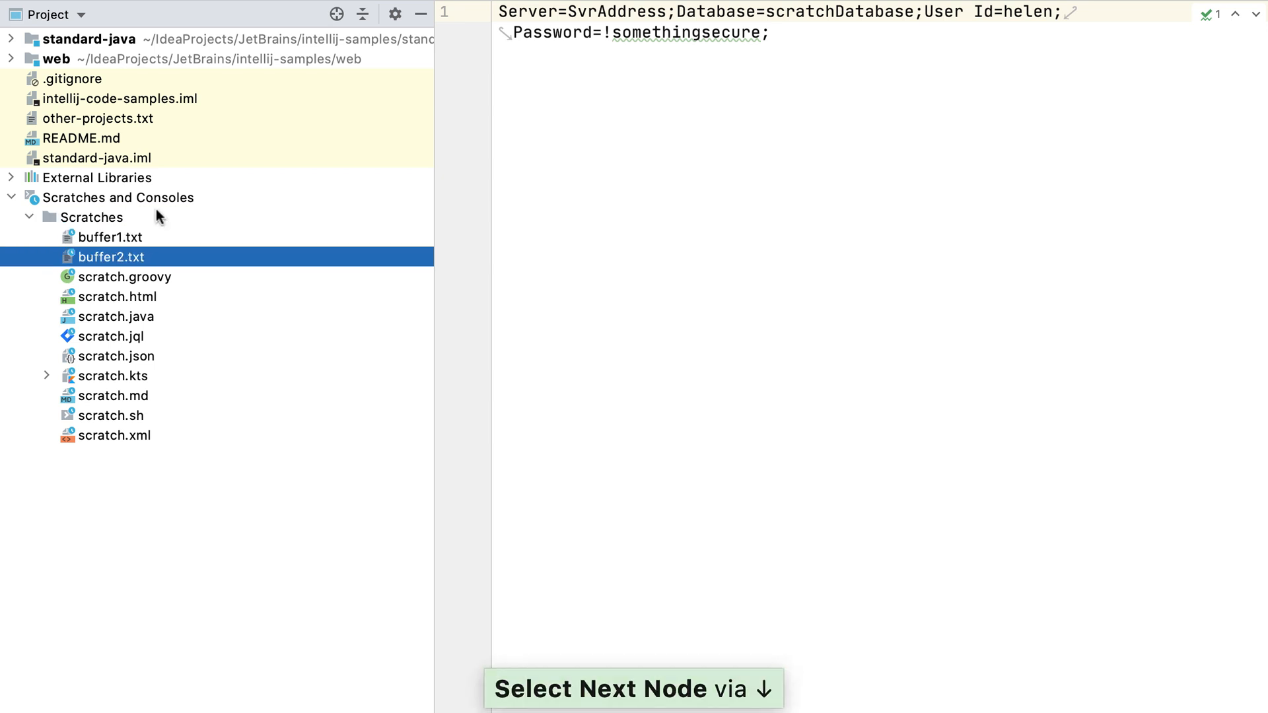
left_click(111, 416)
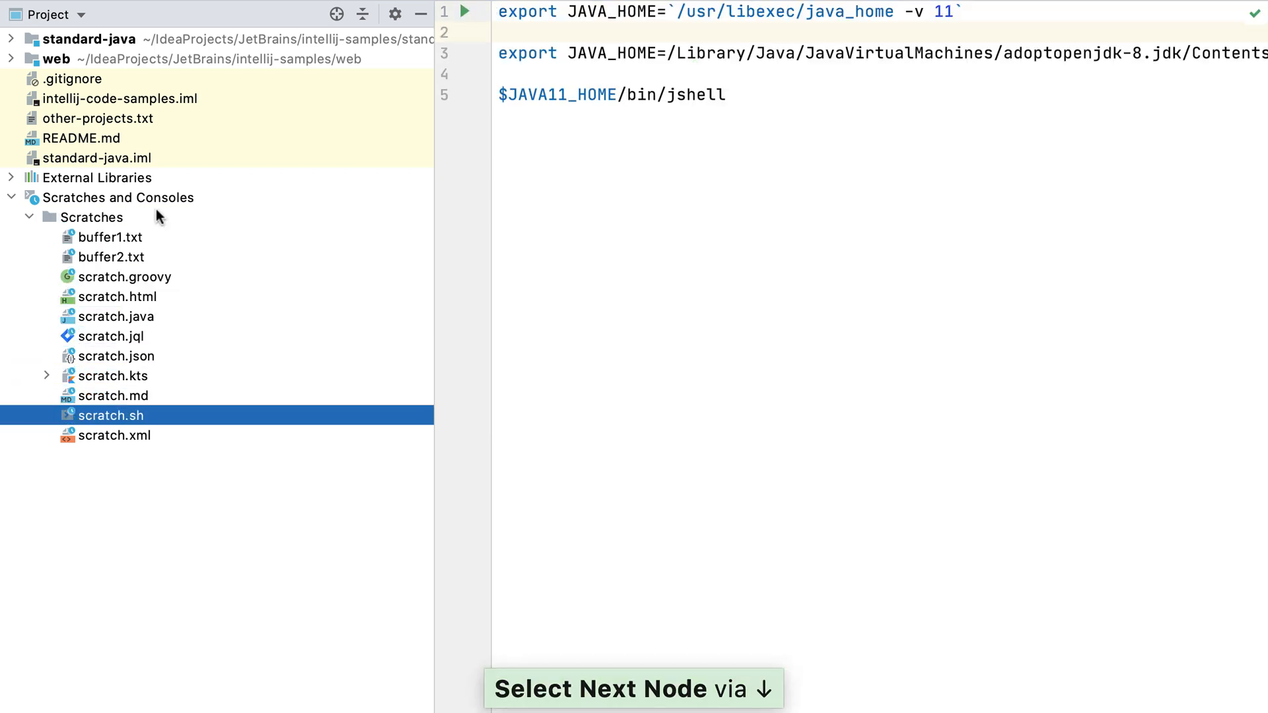
key("Up")
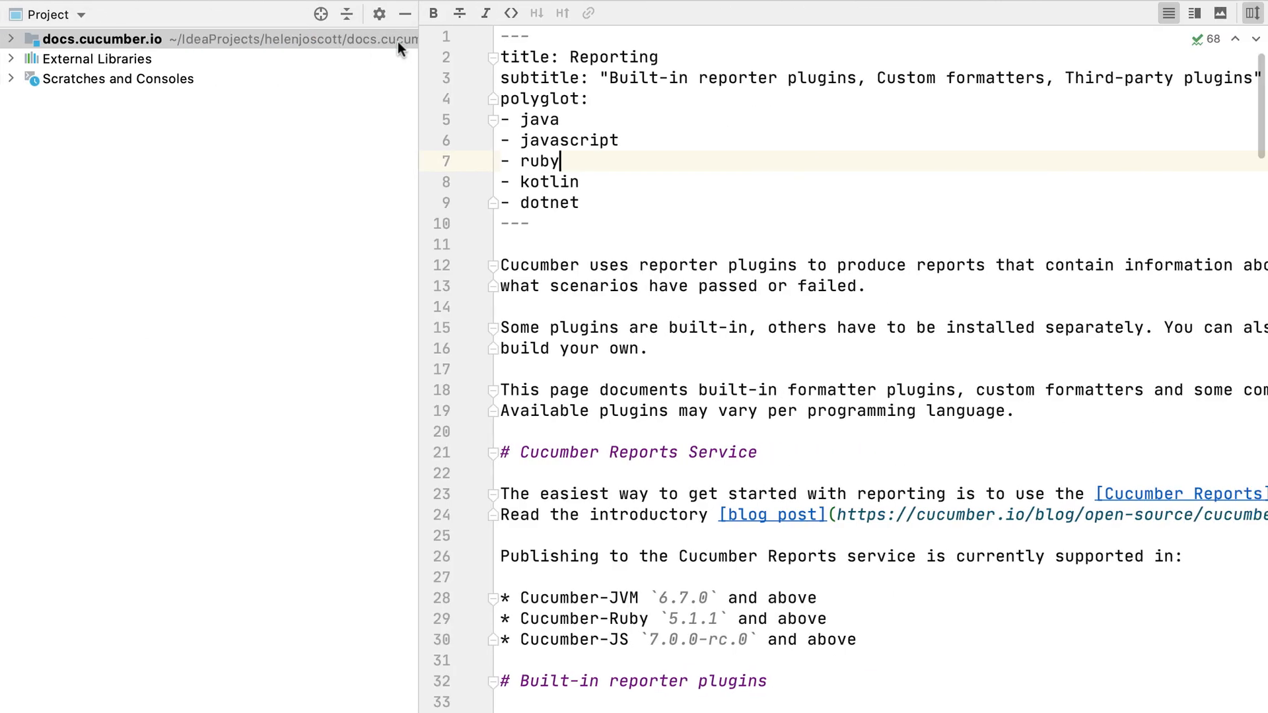
Expand Scratches and Consoles and bring scratch.md with the newsletter outline into the editor.
left_click(11, 79)
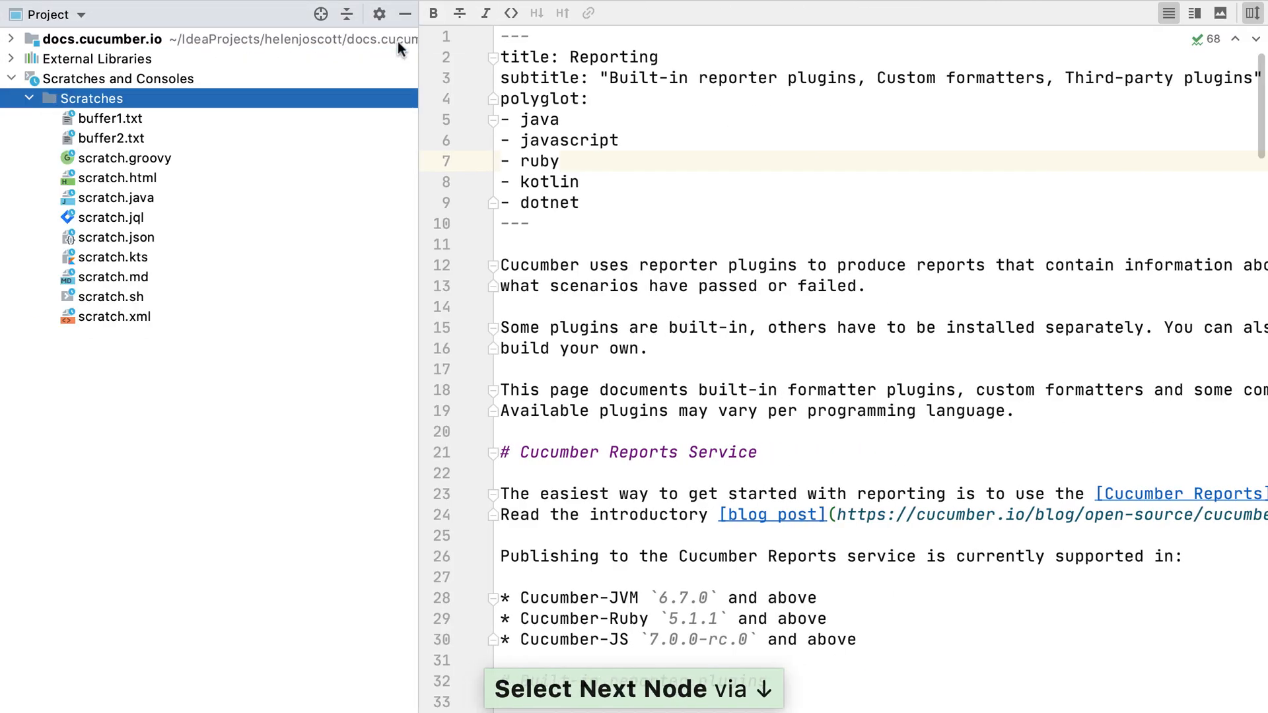
left_click(114, 277)
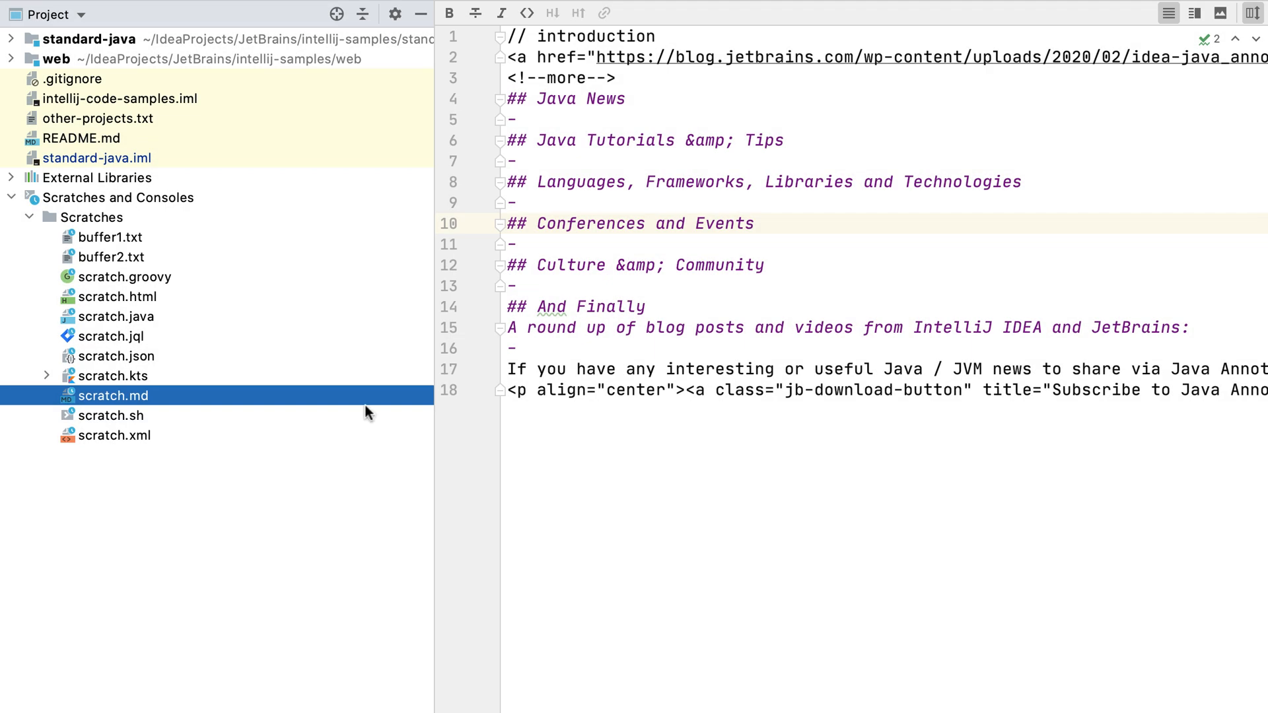
left_click(165, 11)
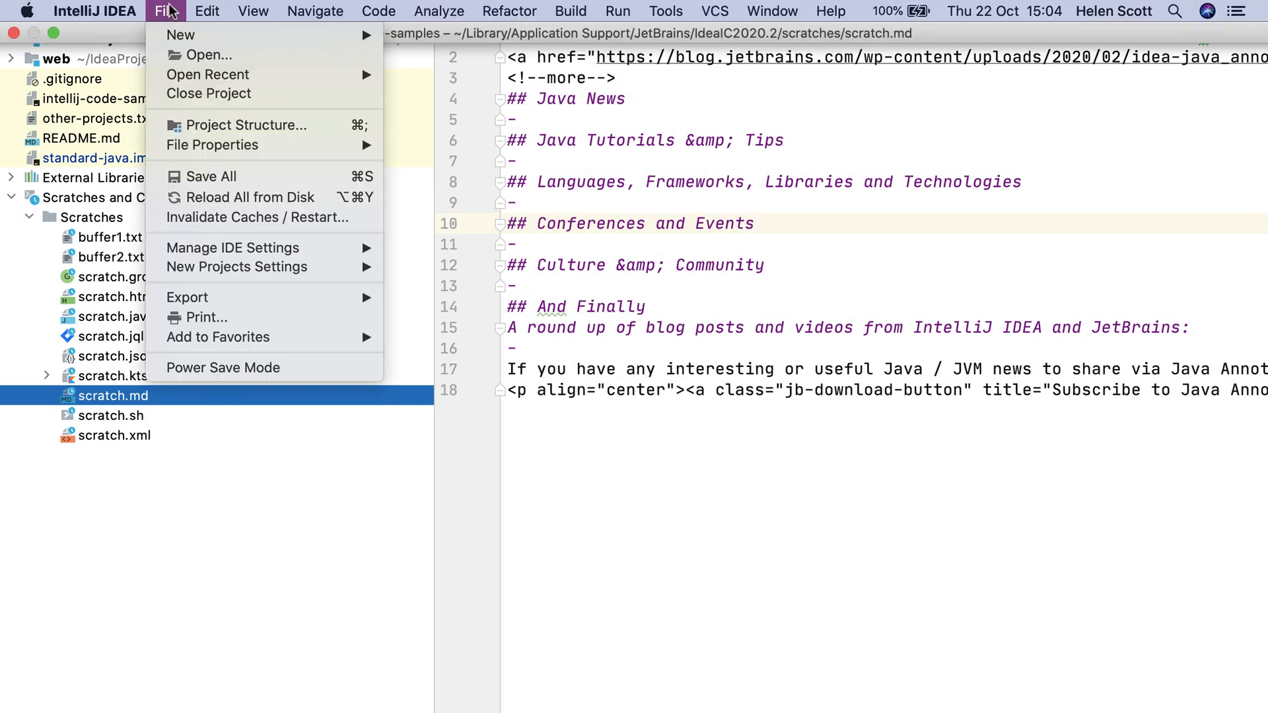
mouse_move(257, 216)
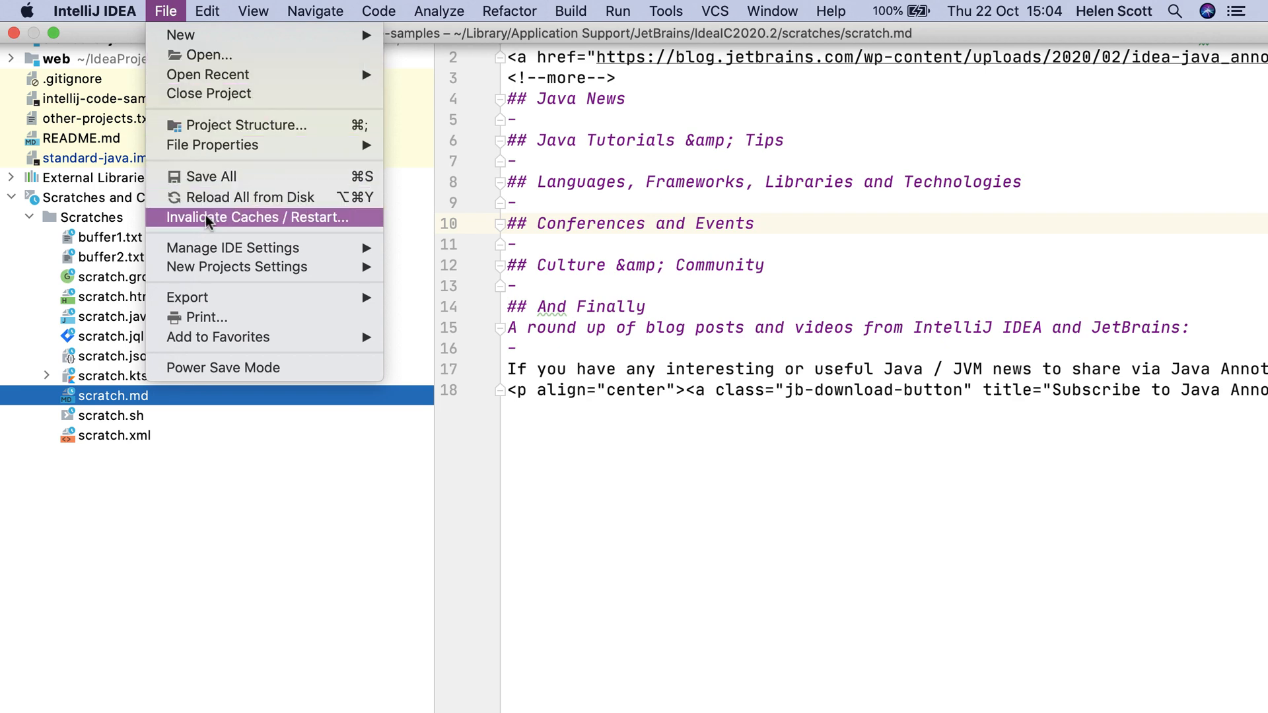
left_click(257, 217)
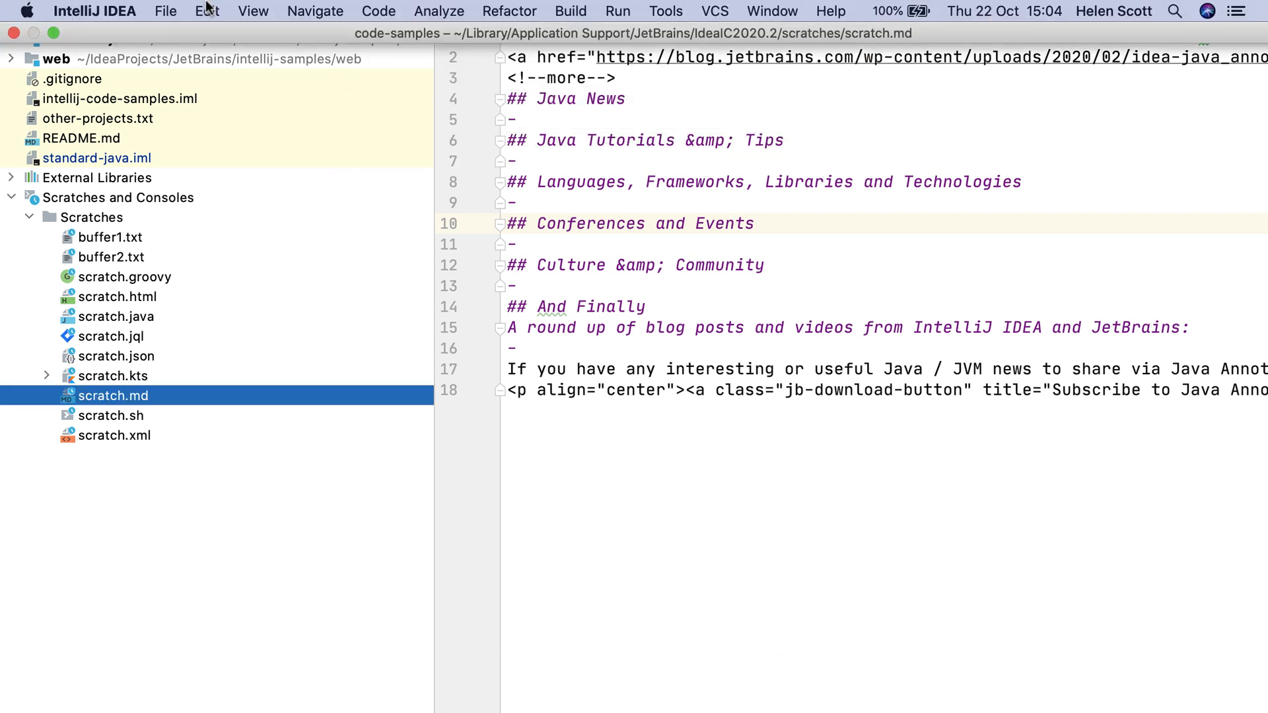
left_click(165, 10)
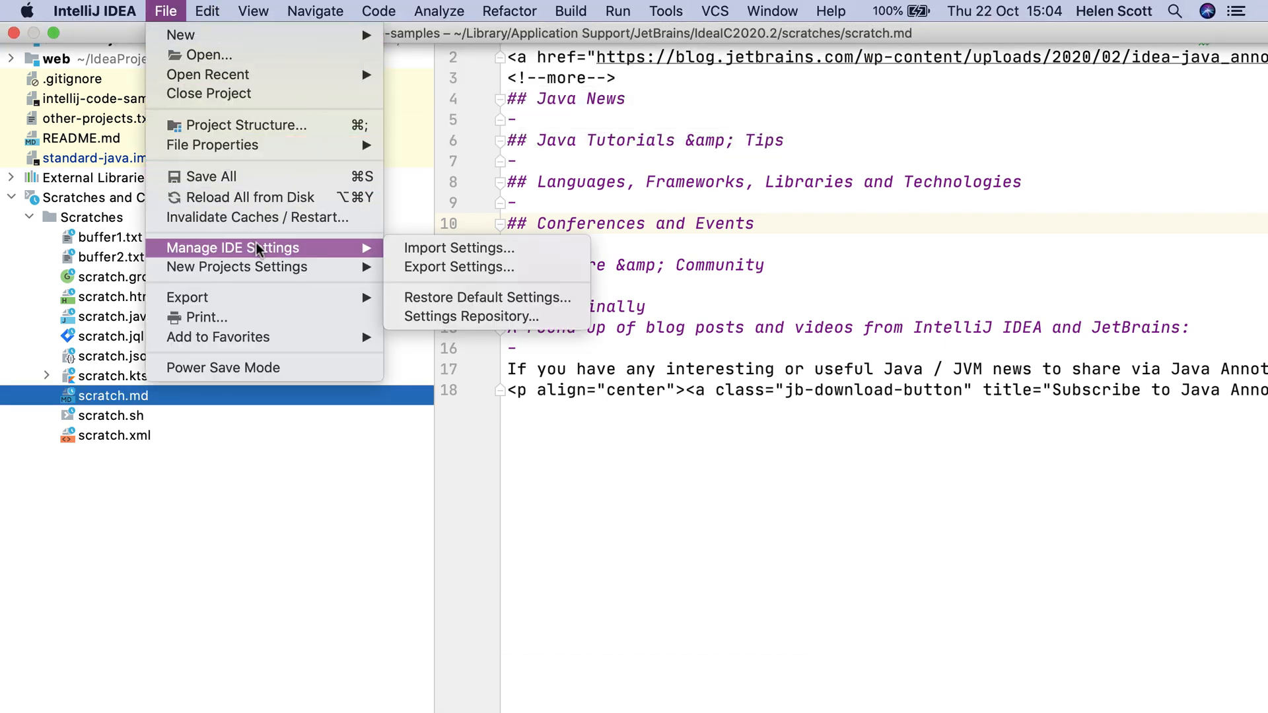
mouse_move(477, 297)
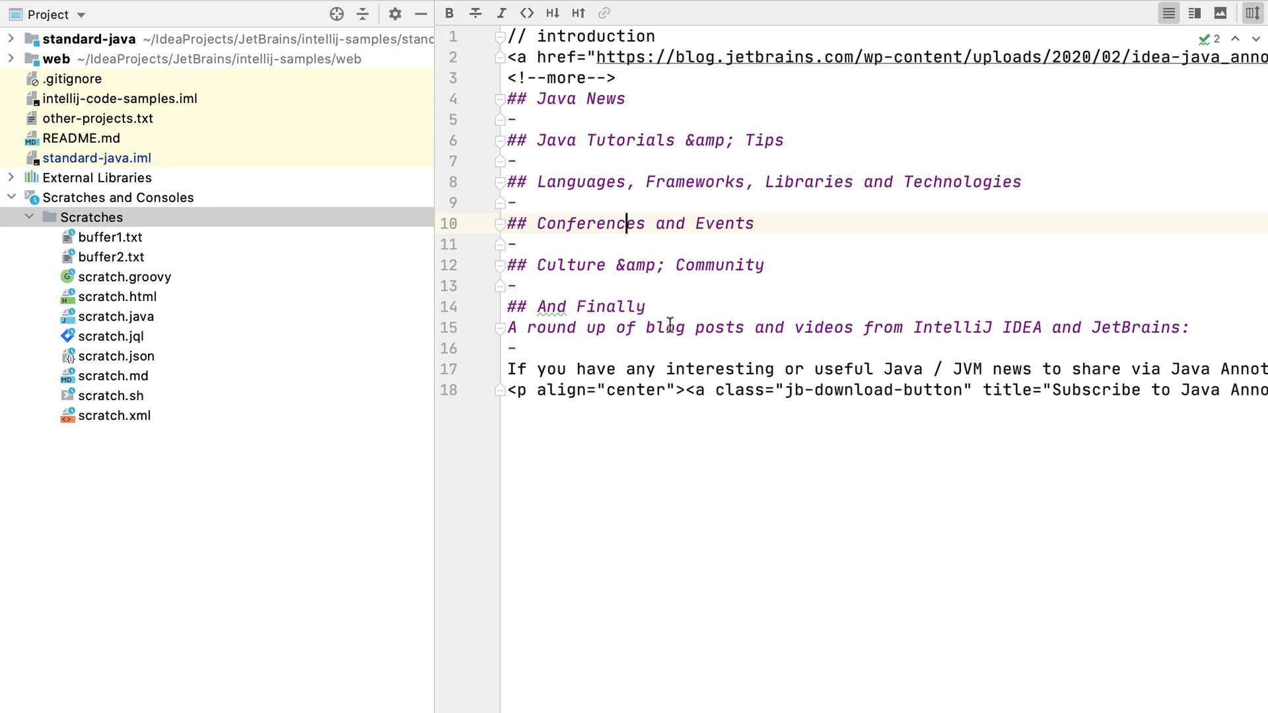
Create a new Kotlin scratch file (scratch.kts) via Shift+Cmd+N, filtering the language list with 'kot'.
key("shift+cmd+n")
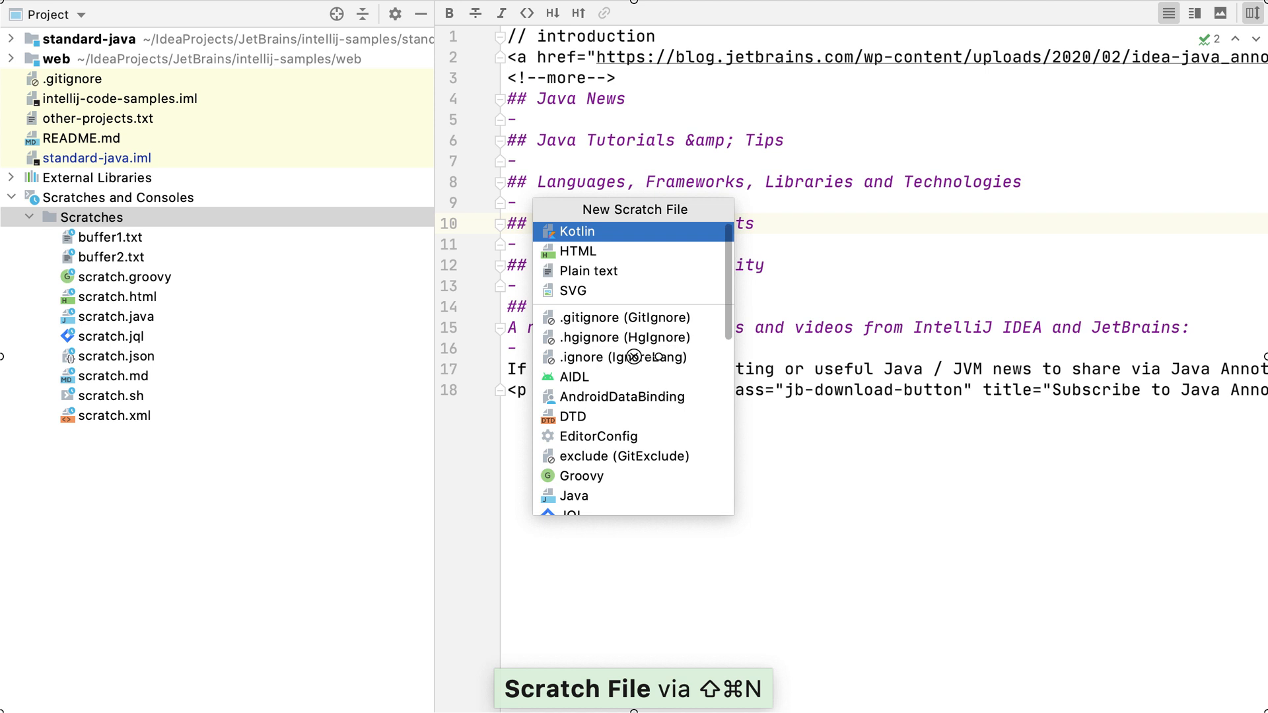
key("Down")
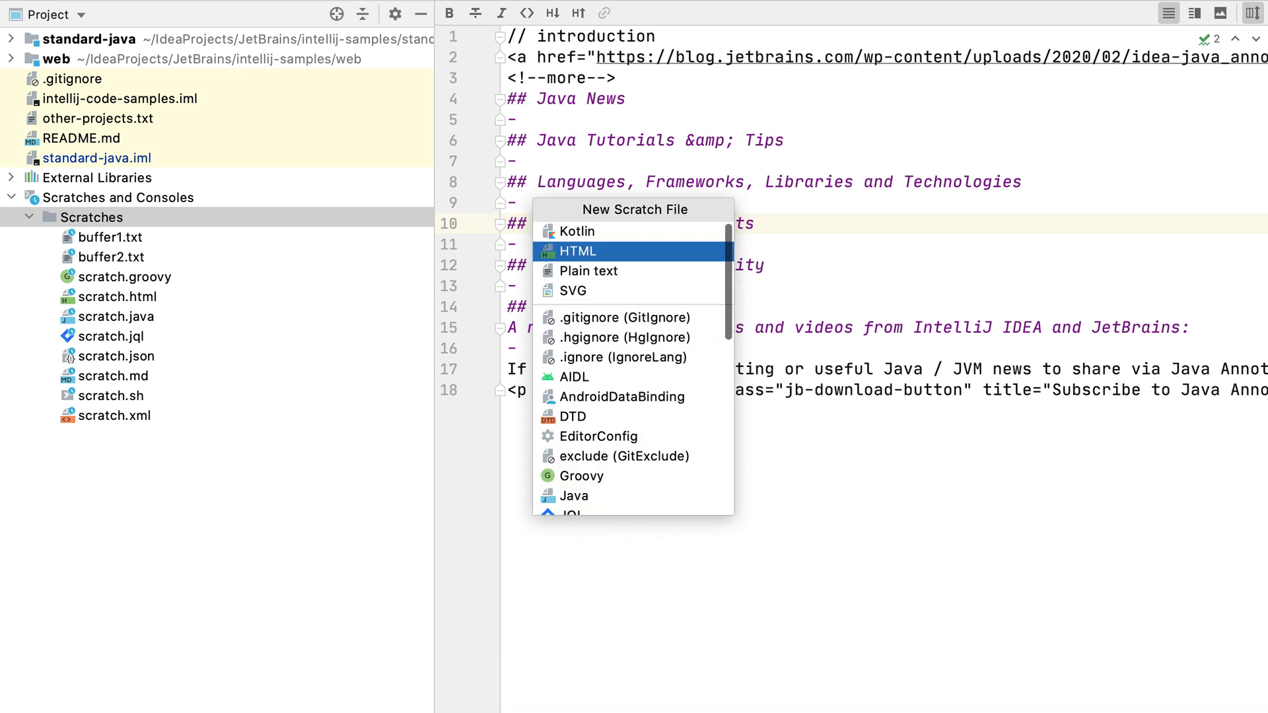
type("kot")
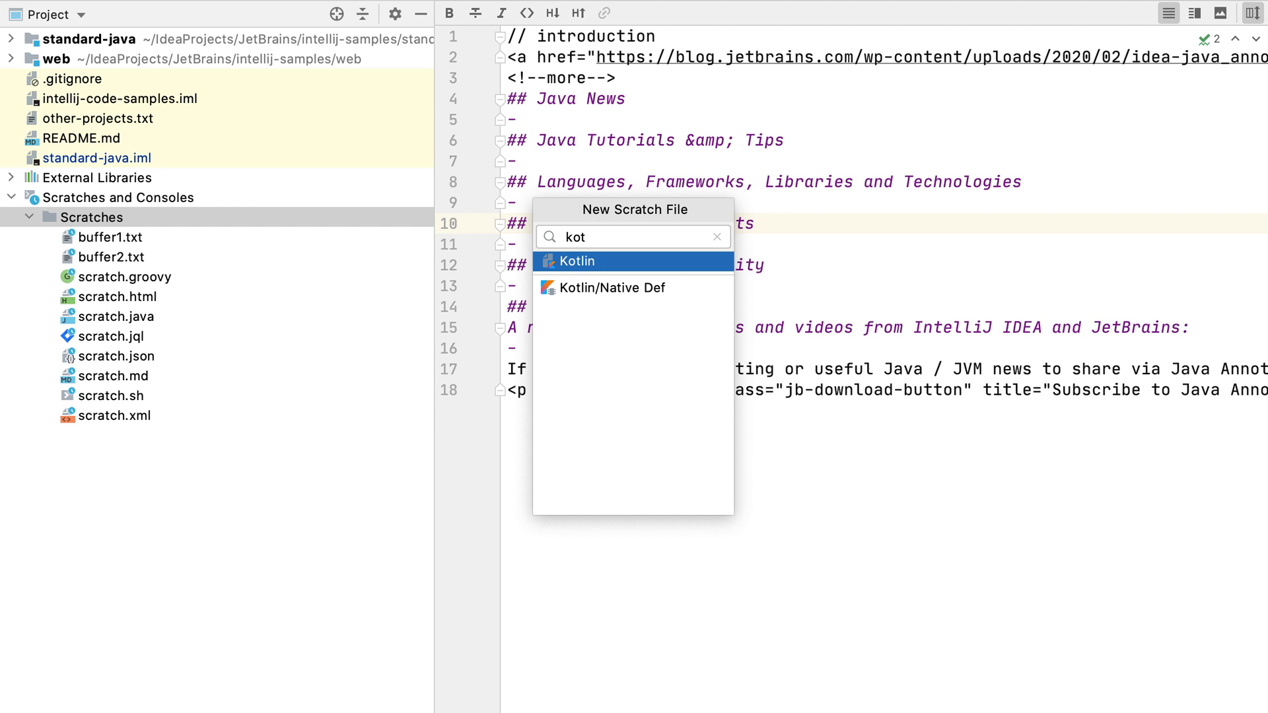
left_click(579, 260)
type("println(")
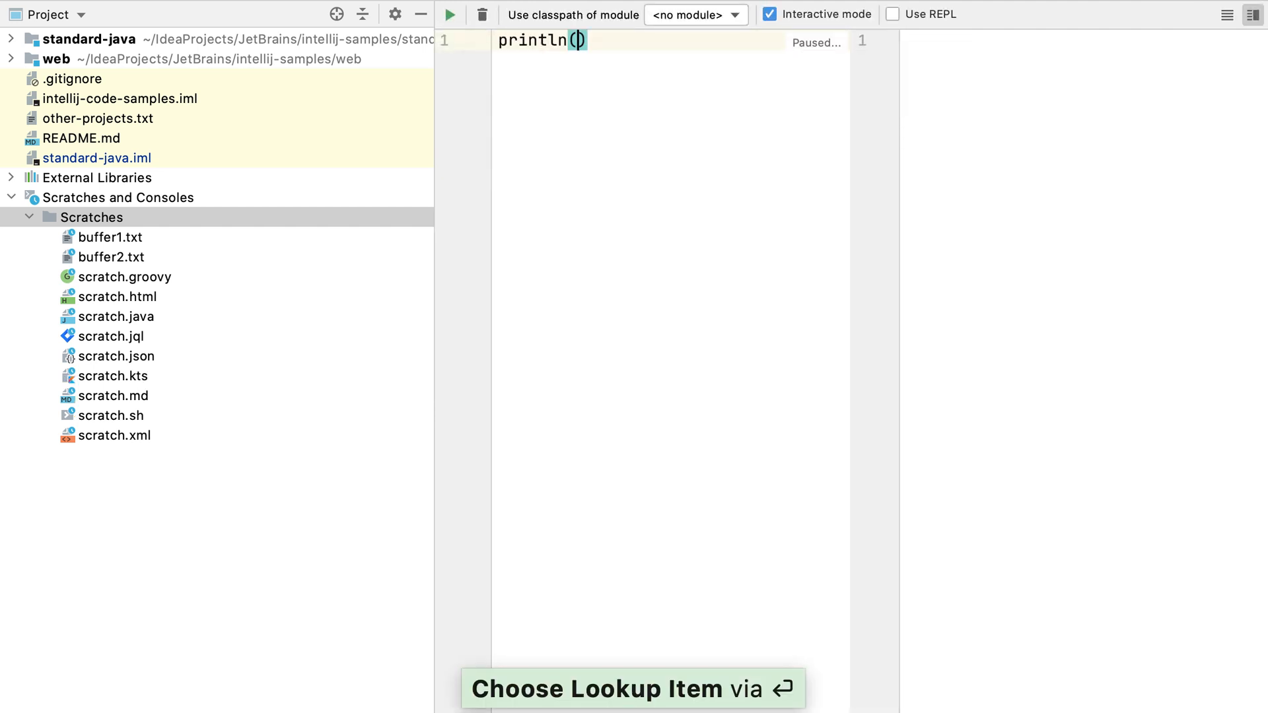
Write println("Hello, Kotlin!") in the new Kotlin scratch.
type("\"Hello")
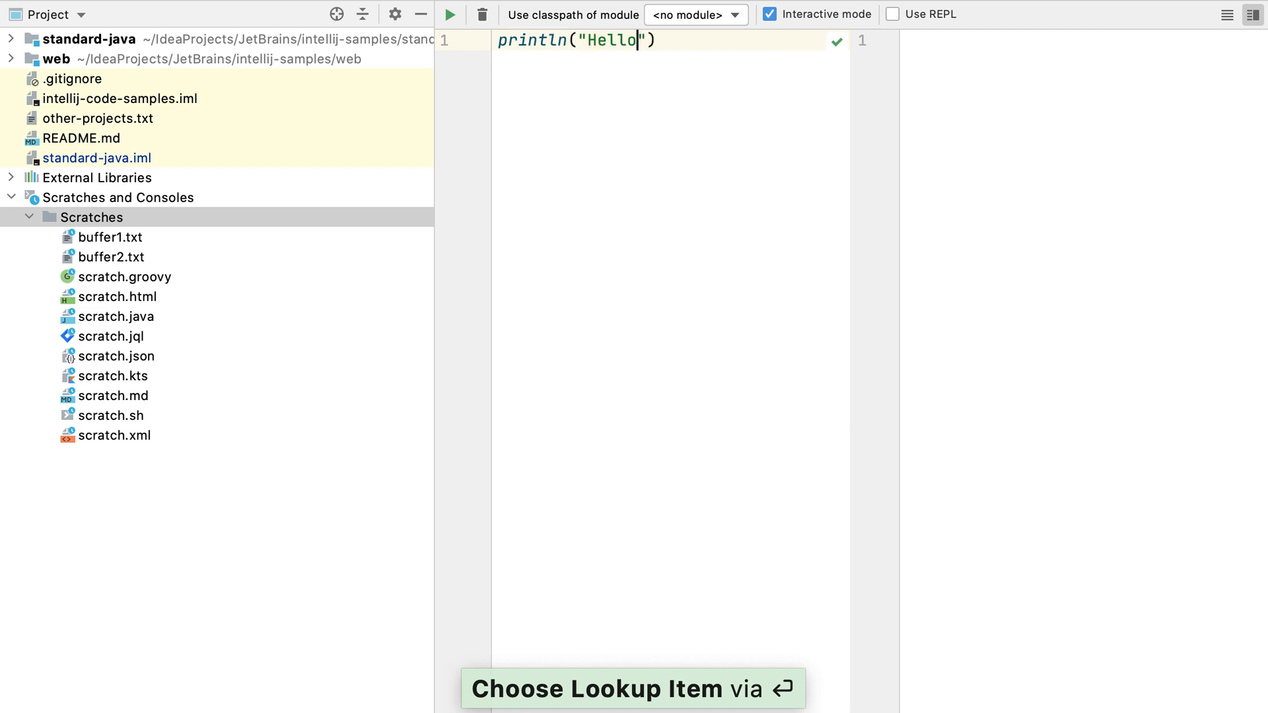
type(", Kotlin!")
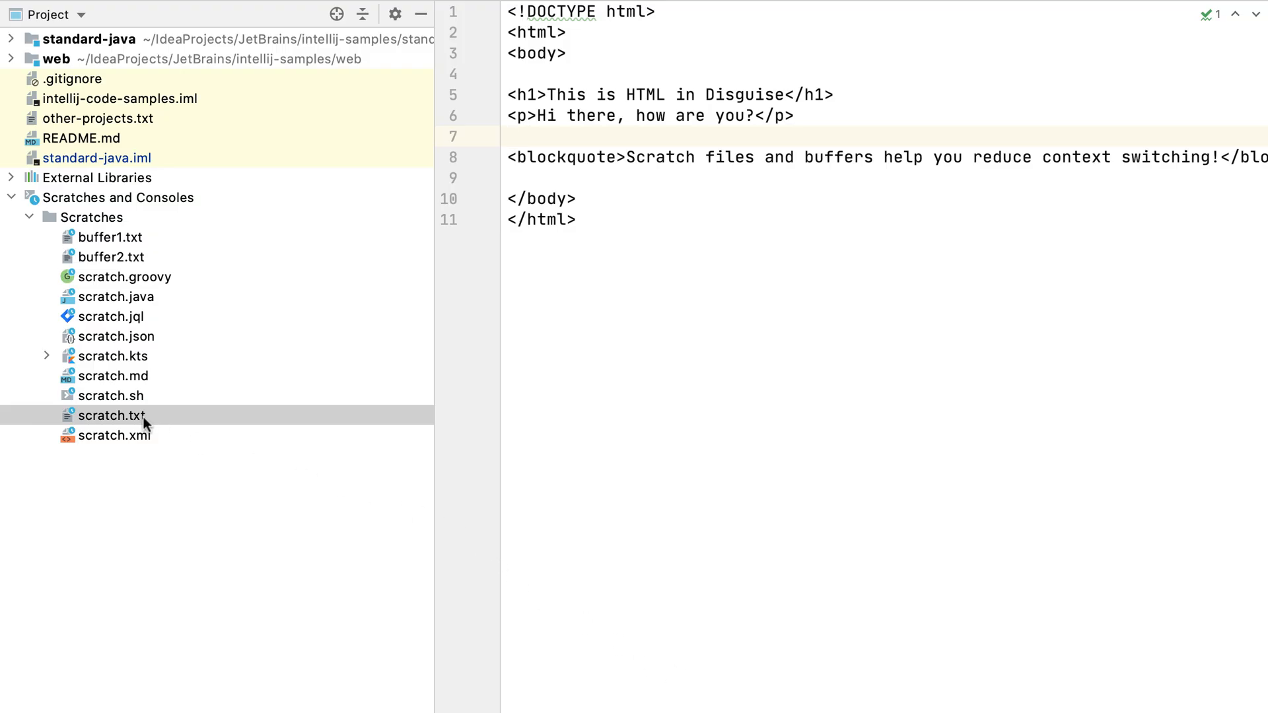
Change the plain-text scratch holding HTML to the HTML language, making it scratch.html.
left_click(112, 415)
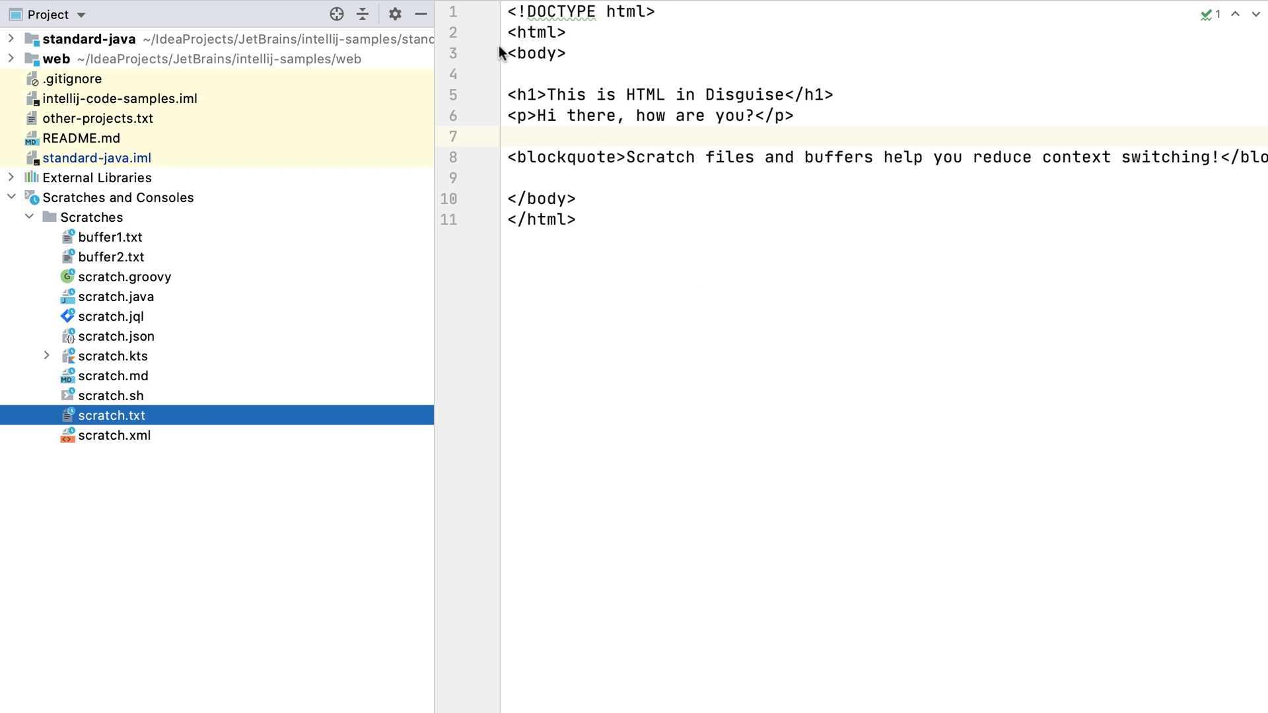
mouse_move(141, 437)
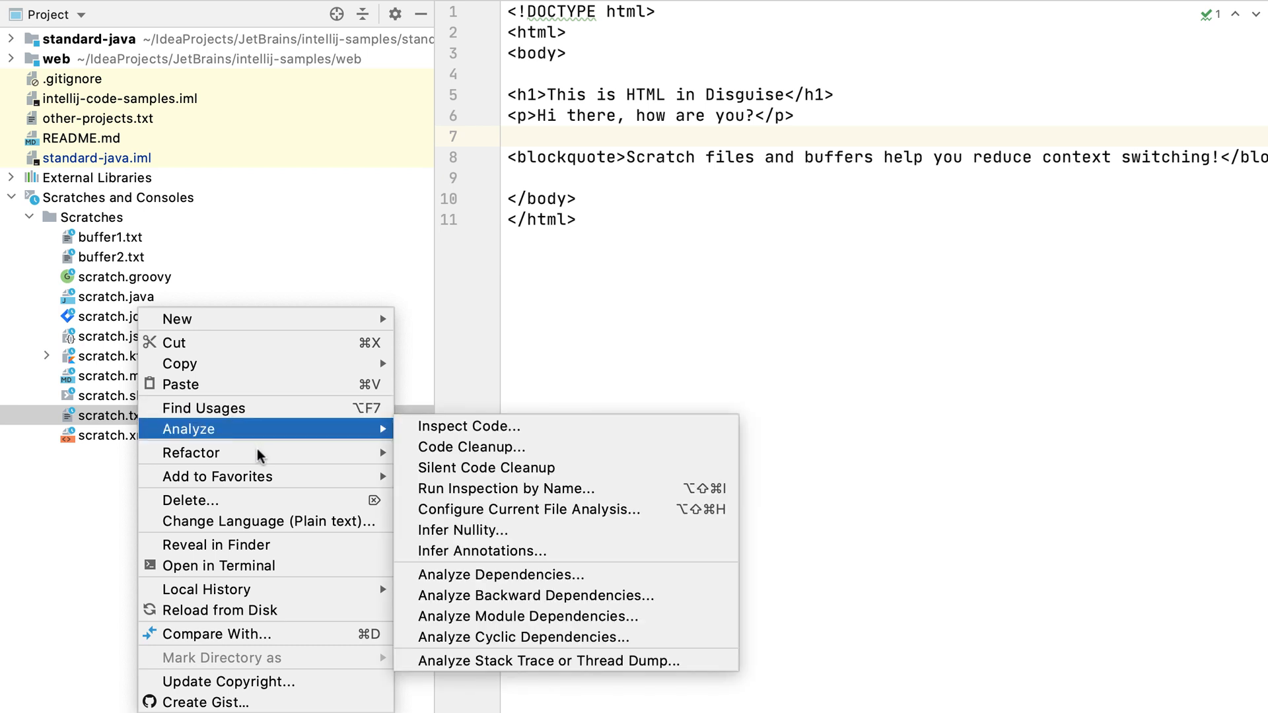
mouse_move(259, 521)
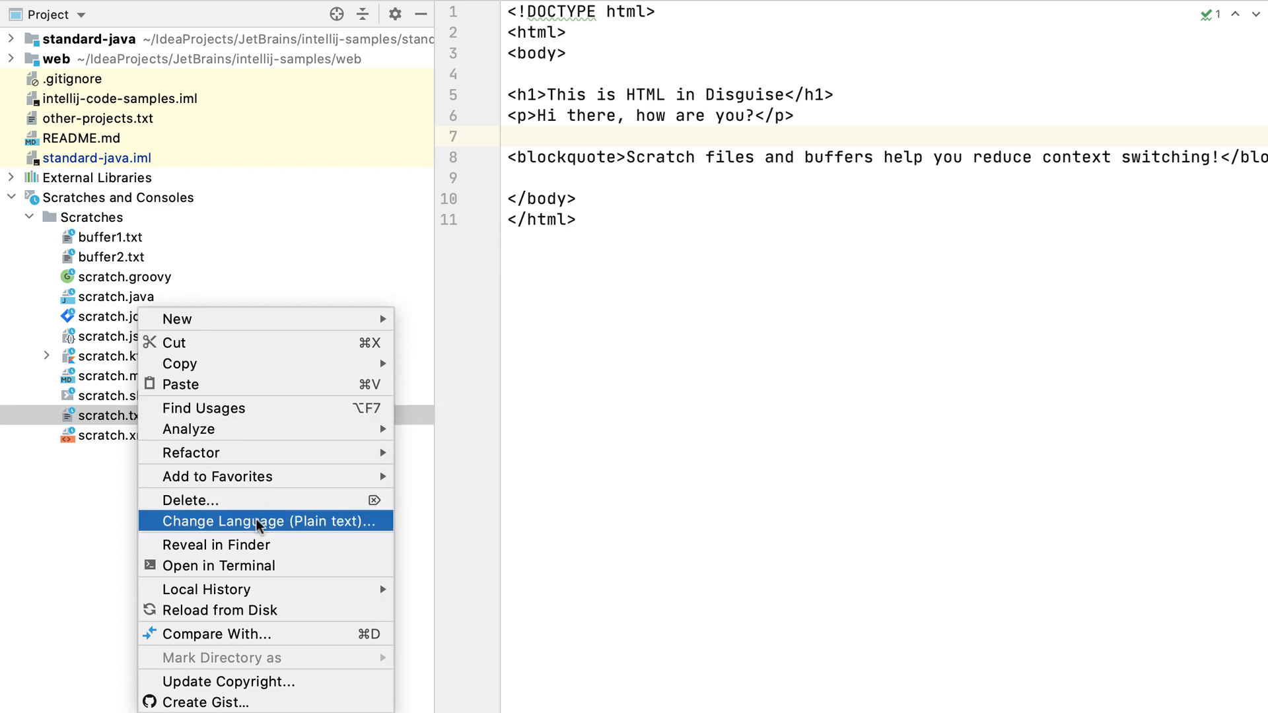
left_click(259, 521)
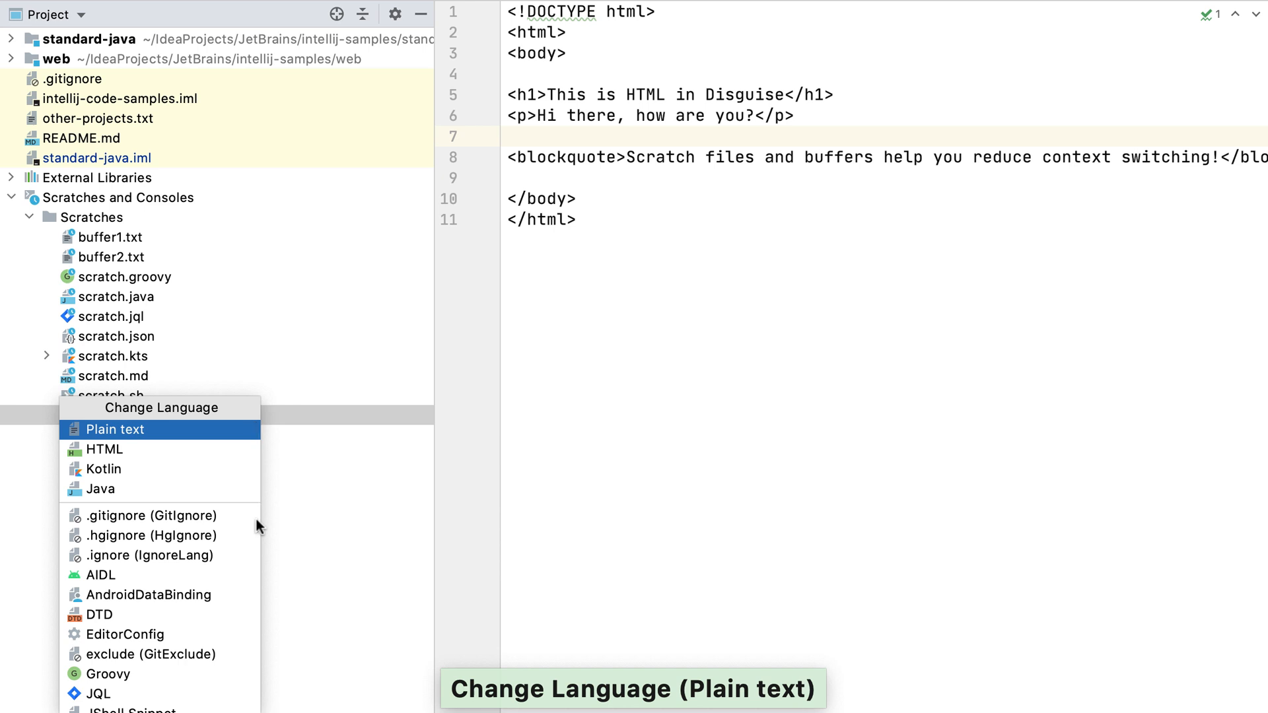
left_click(105, 449)
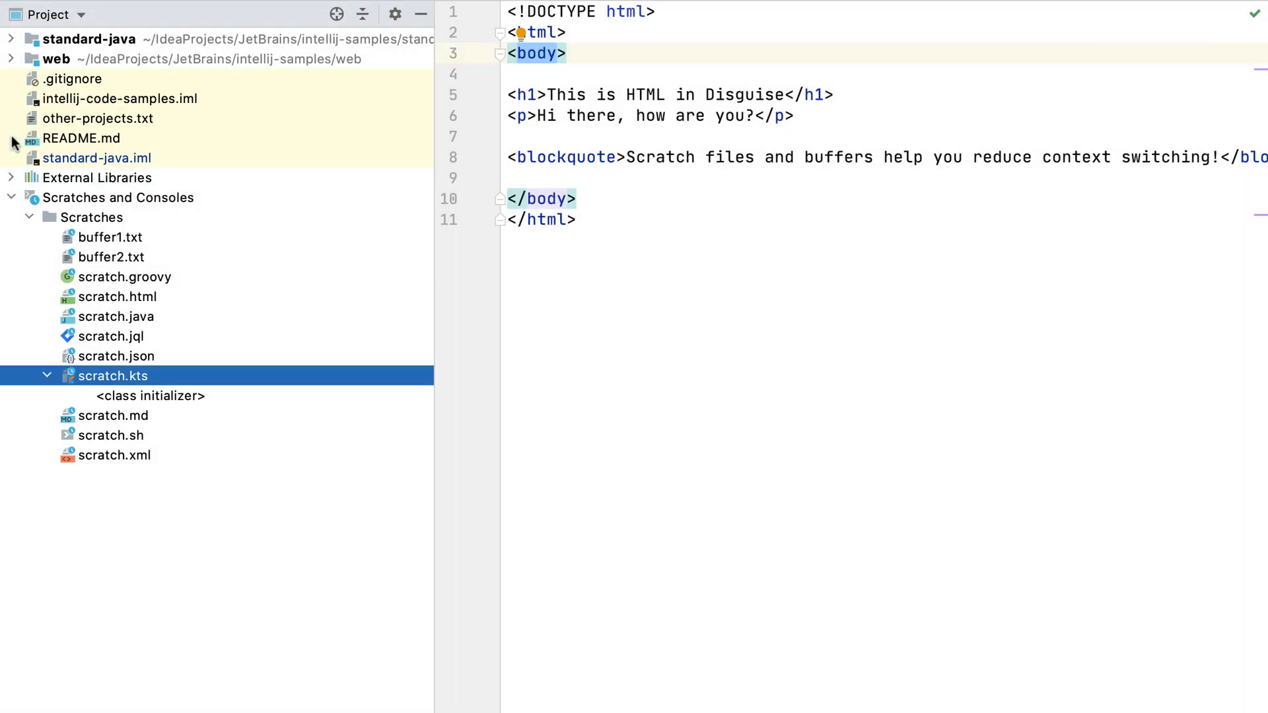
Move scratch.kts into the standard-java project's src/main folder and reveal it there.
left_click(11, 39)
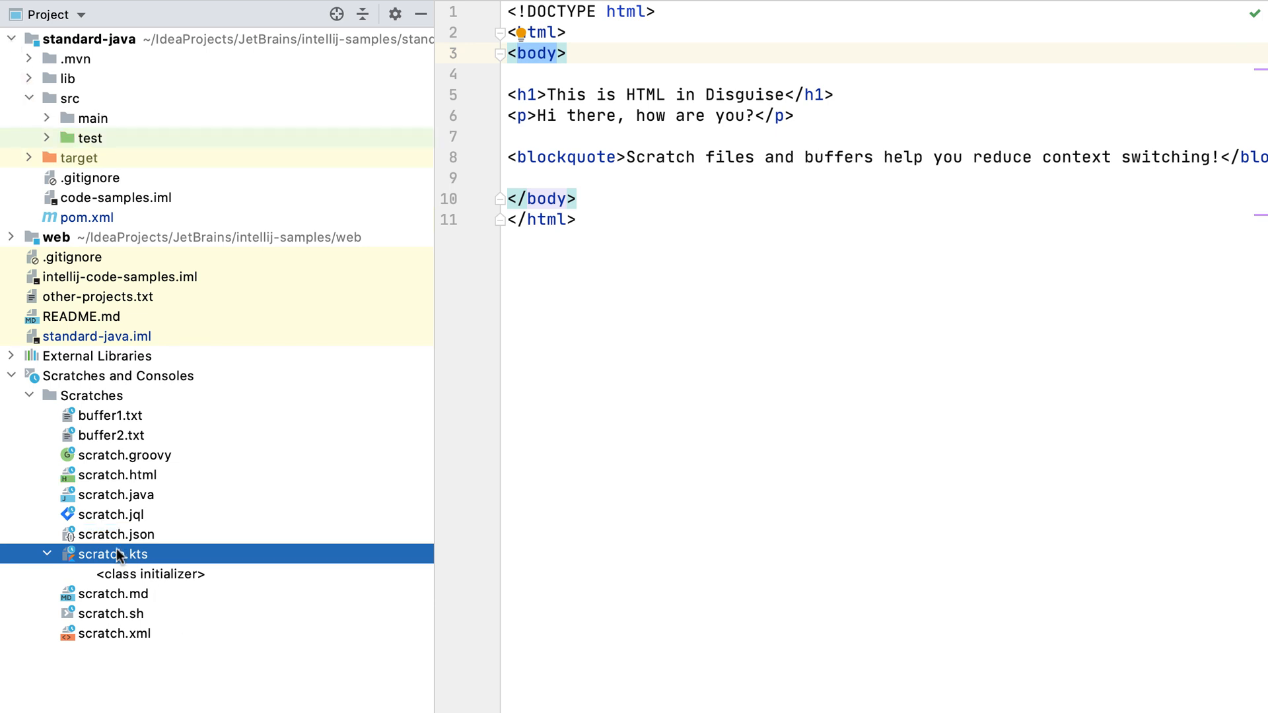
left_click_drag(113, 554, 89, 118)
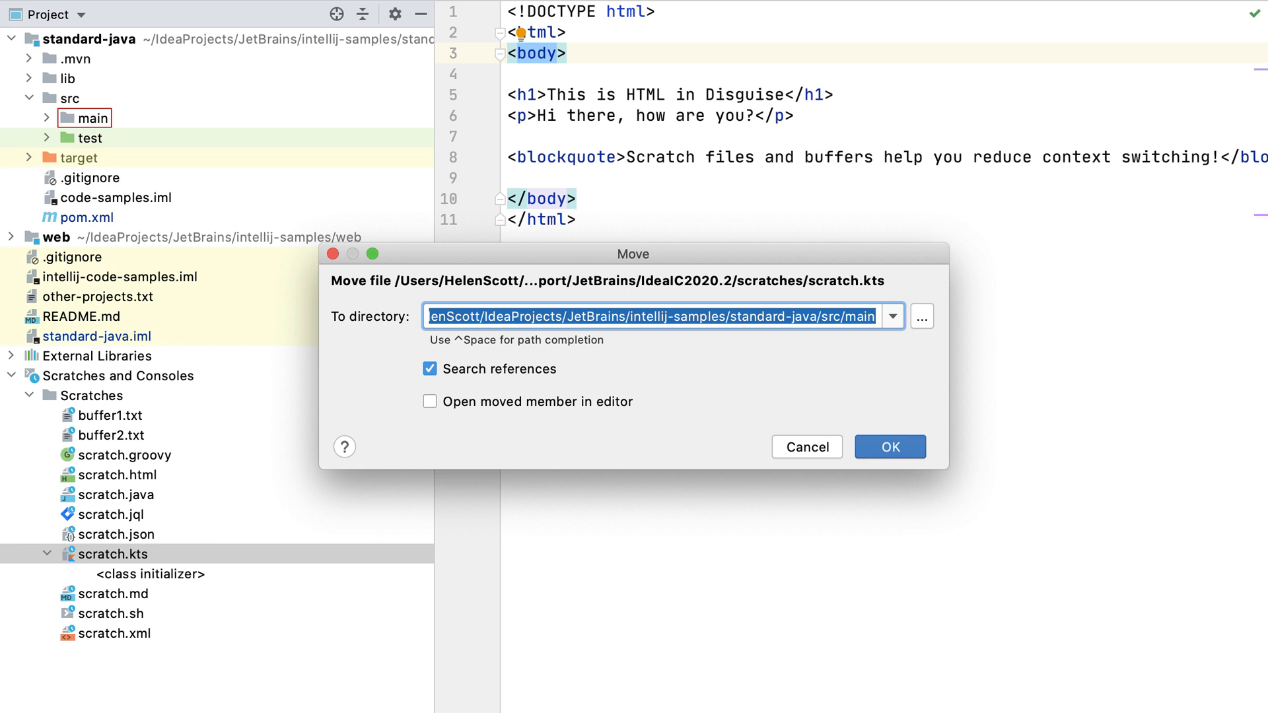
left_click(889, 447)
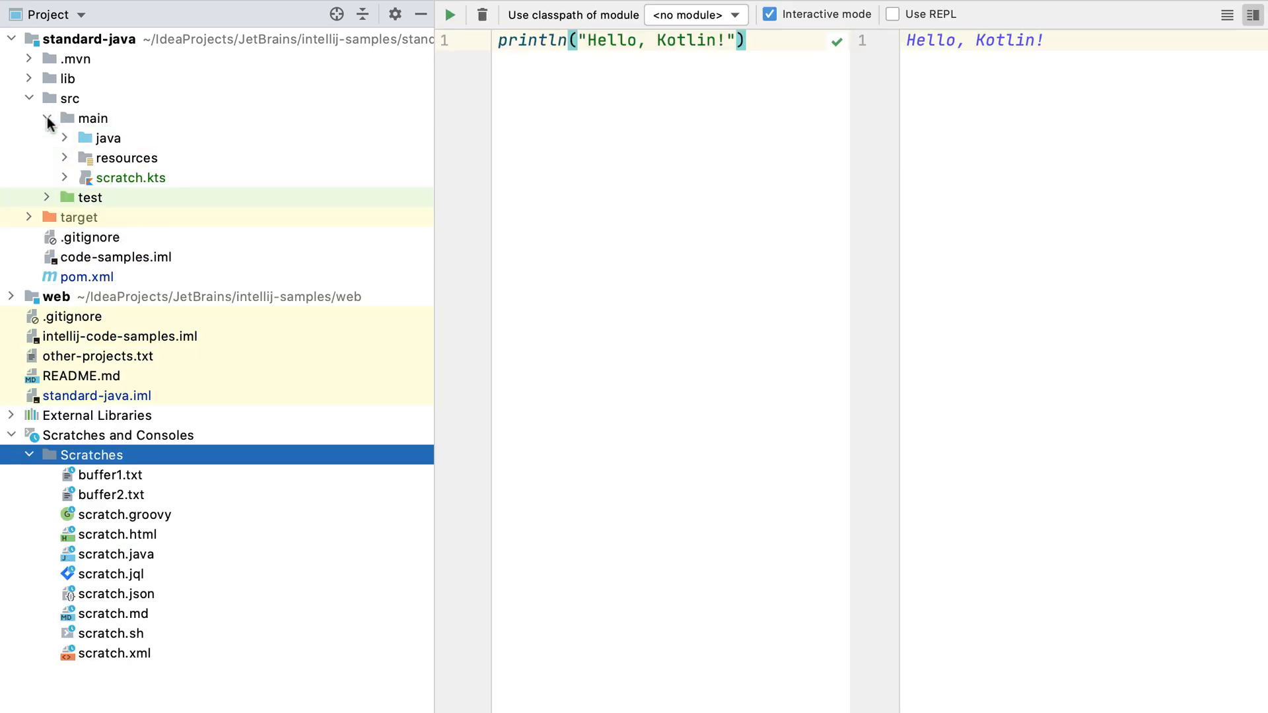
left_click(130, 177)
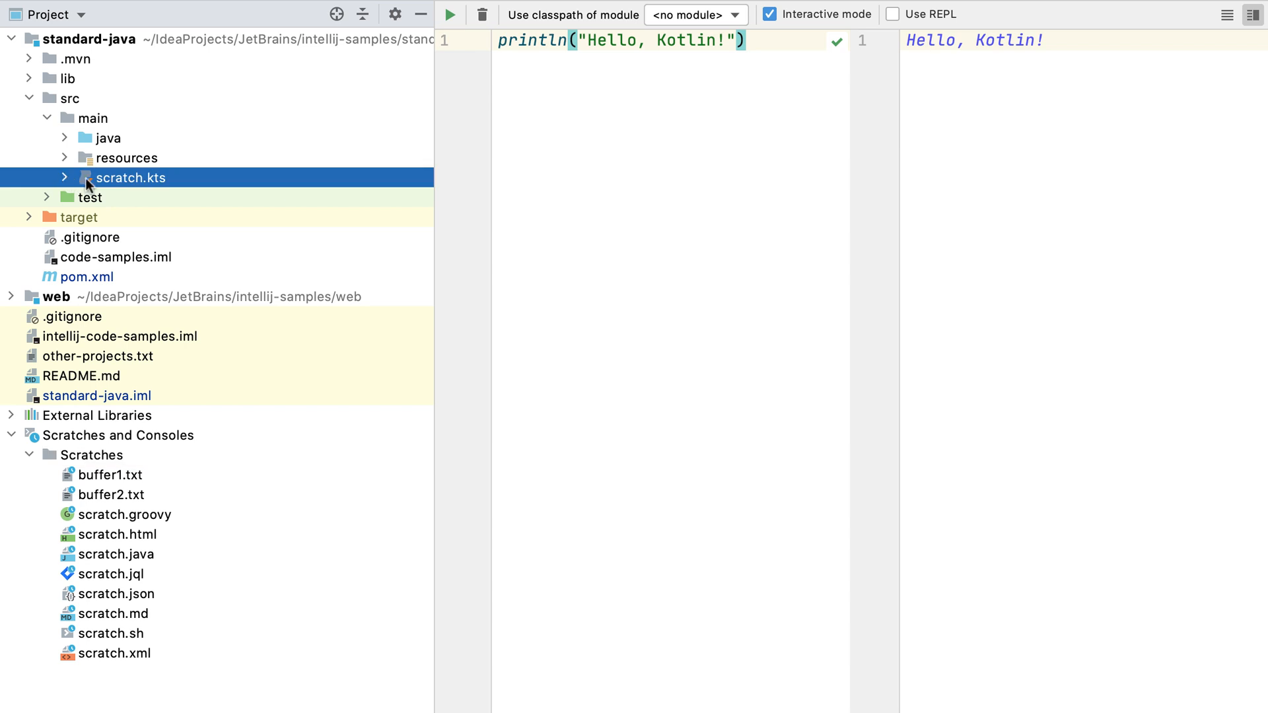
left_click(65, 177)
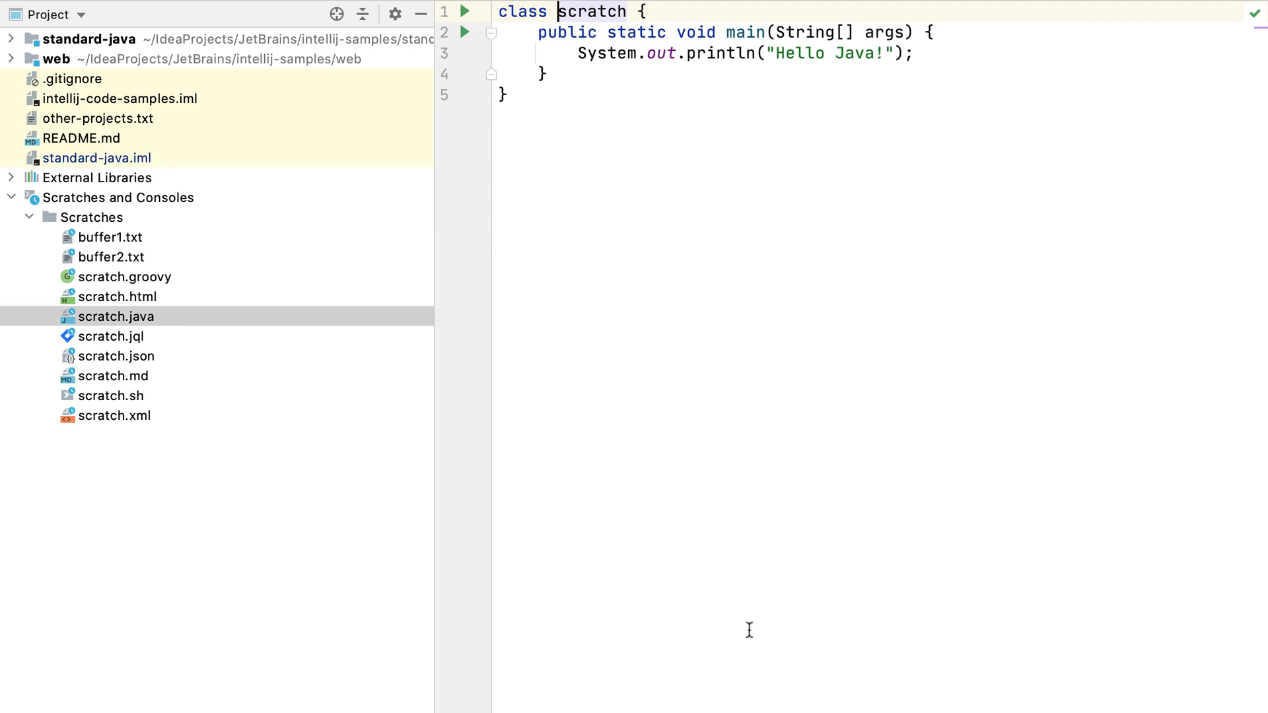
Rename the Java scratch class to HelloJava, then begin renaming scratch.md with 'annotated-'.
key("shift+F6")
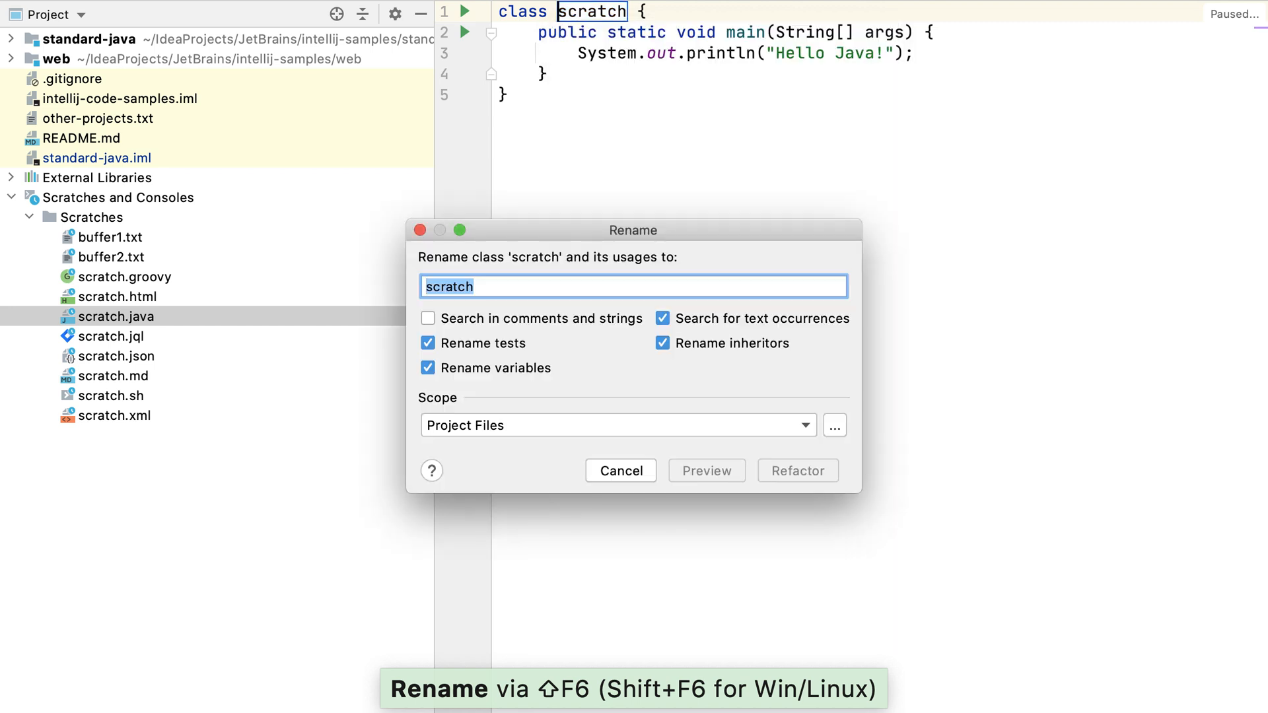
type("HelloJava")
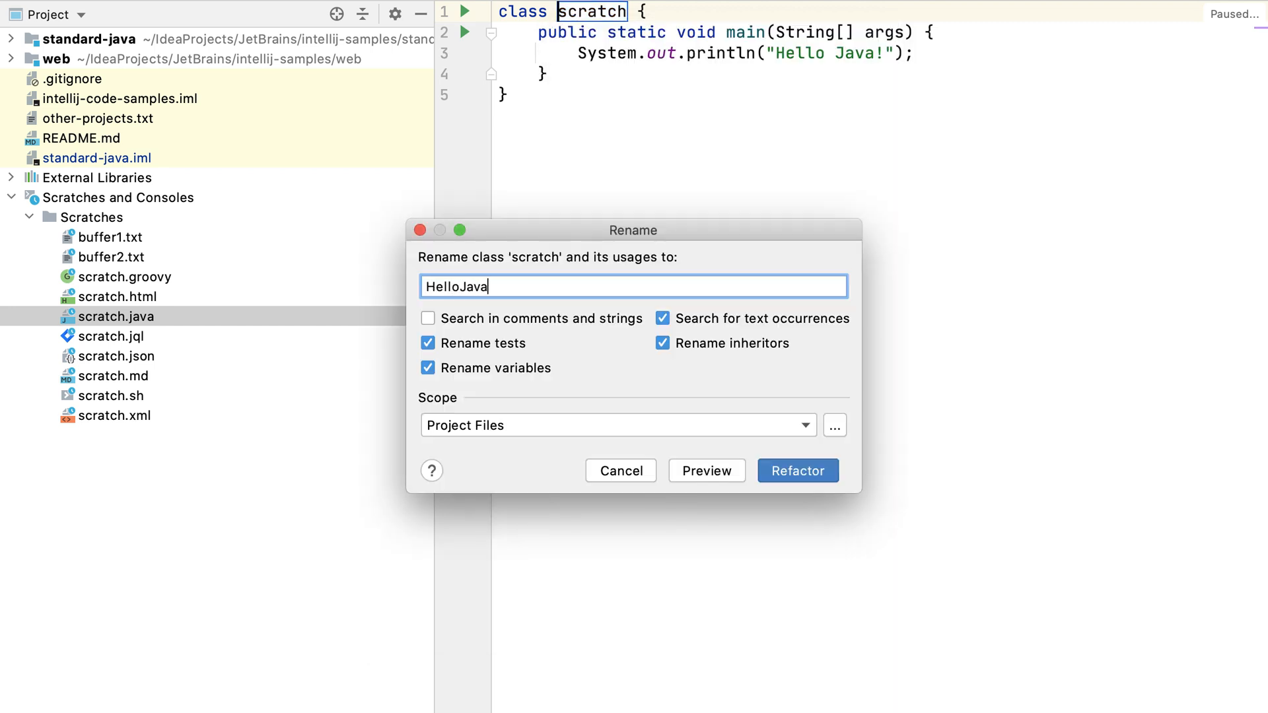
left_click(797, 471)
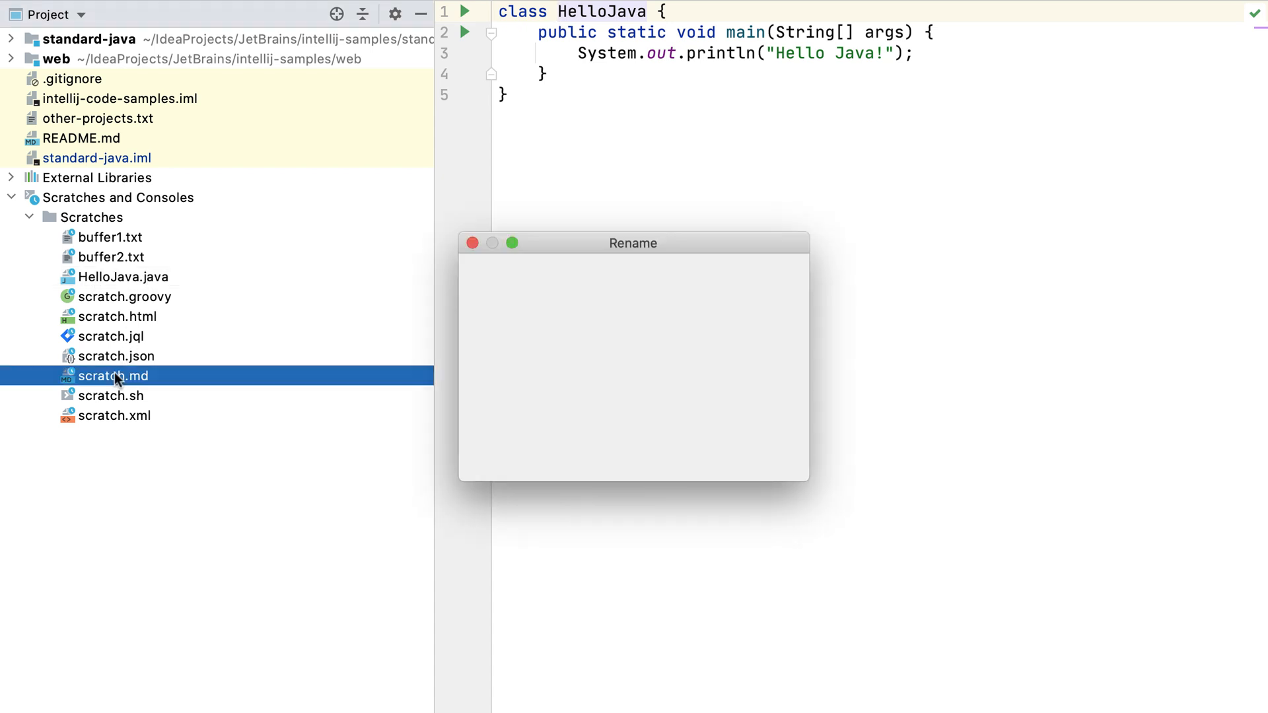
type("annotated-.md")
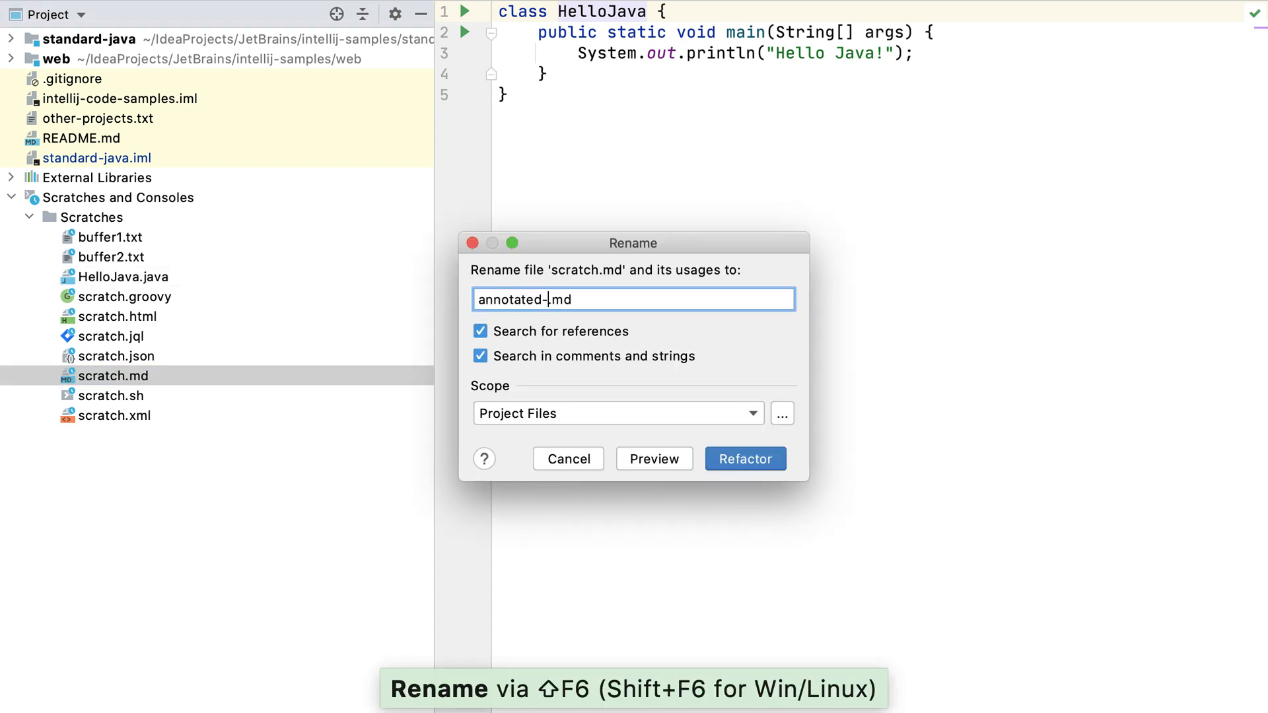
Finish renaming scratch.md to annotated-monthly.md and bring it up in the editor.
left_click(744, 459)
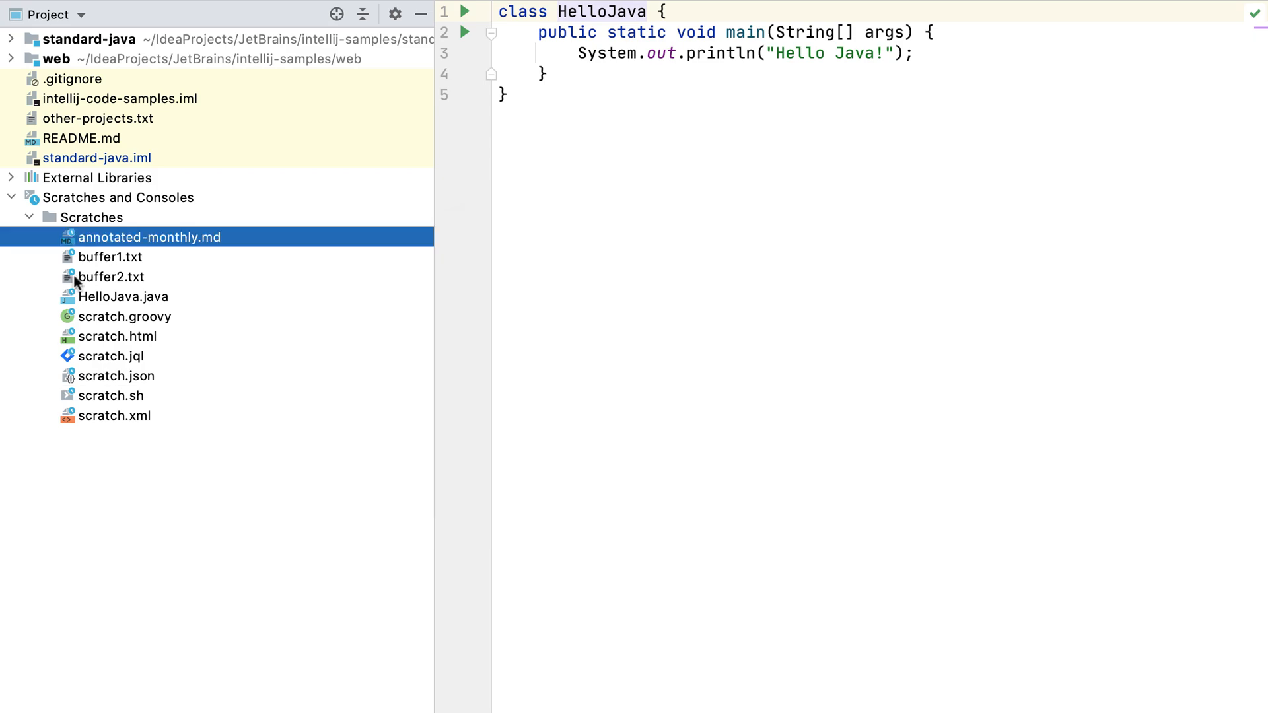
double_click(149, 237)
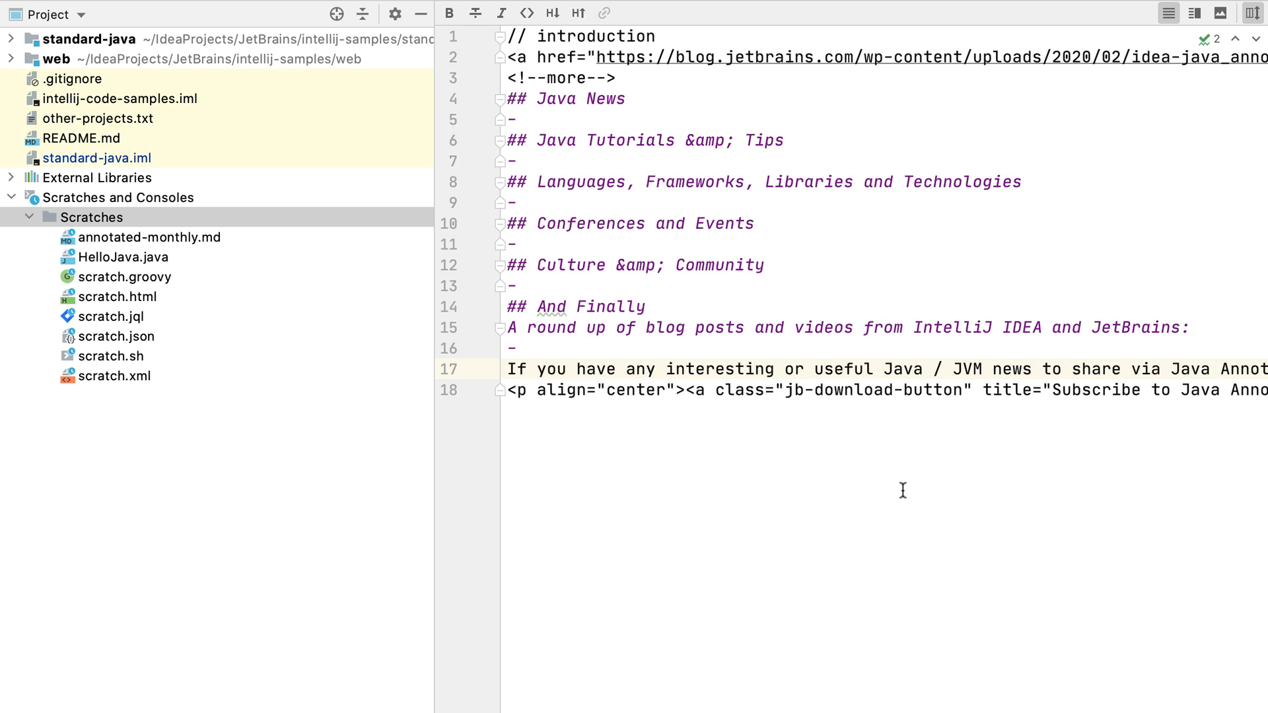
Create a new scratch buffer, buffer1.txt, via Find Action searching 'scratch'.
key("cmd+shift+a")
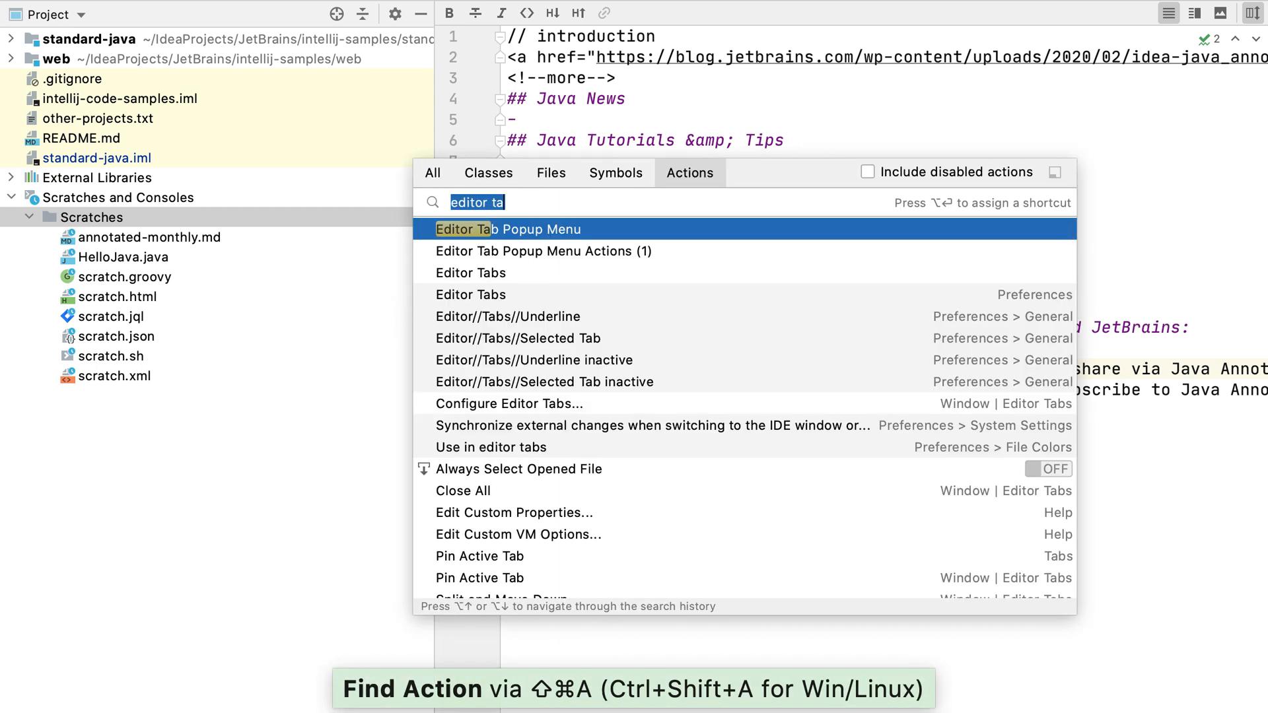
type("scr")
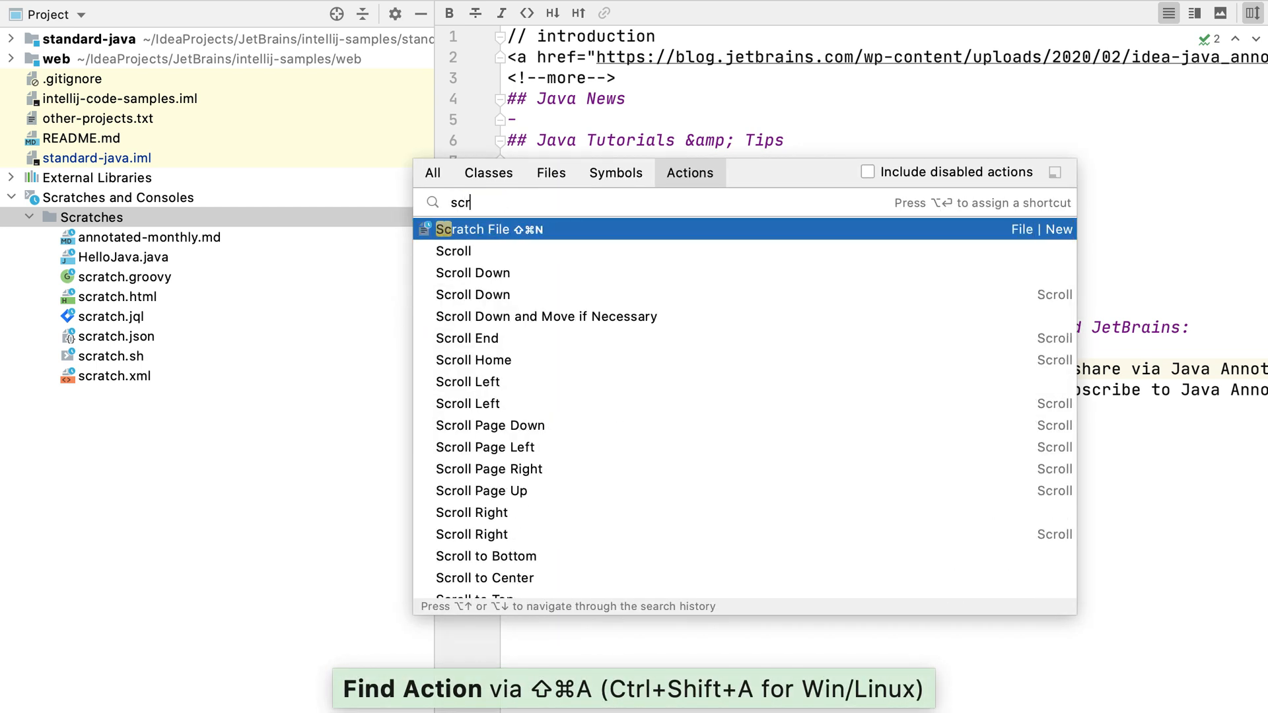
type("atch")
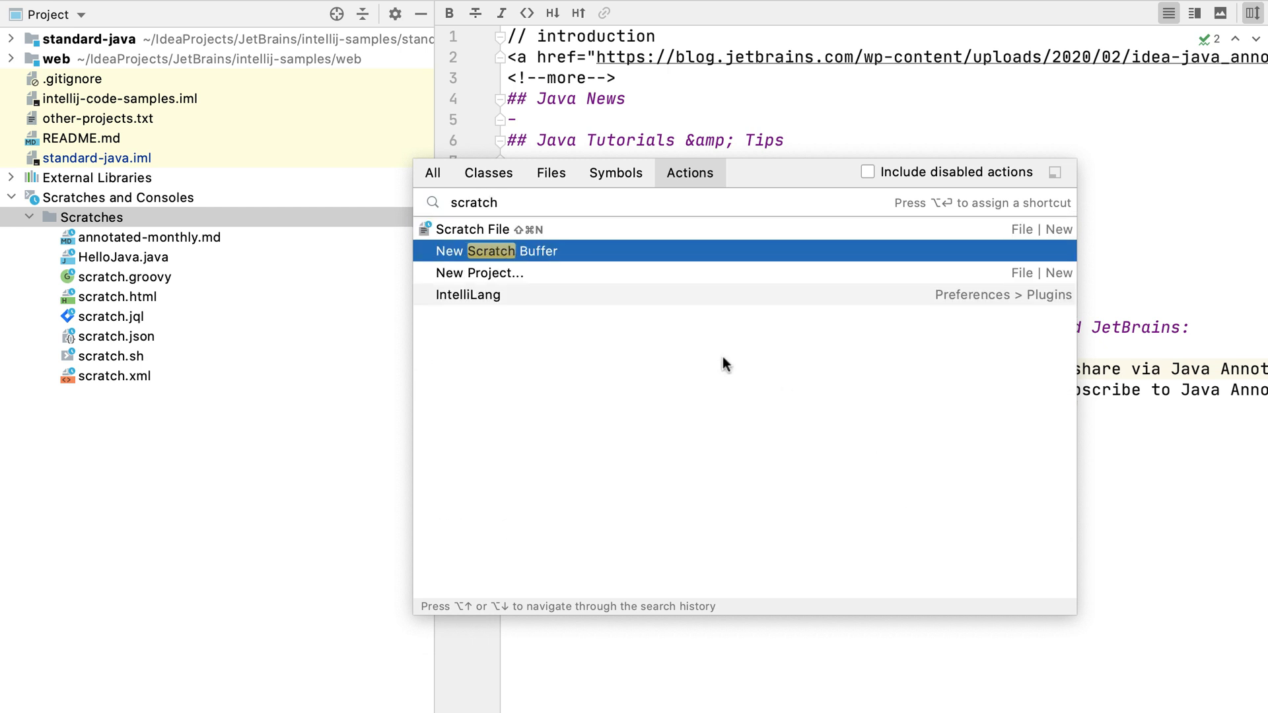
mouse_move(581, 257)
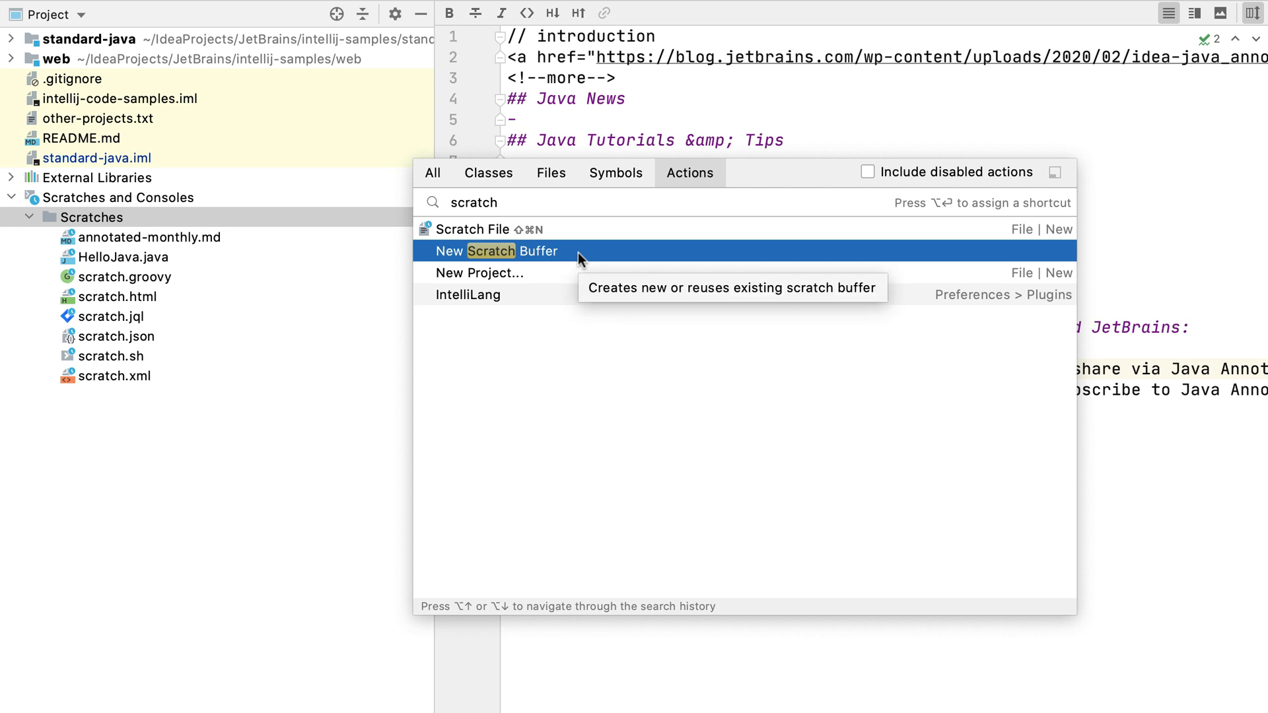
left_click(491, 251)
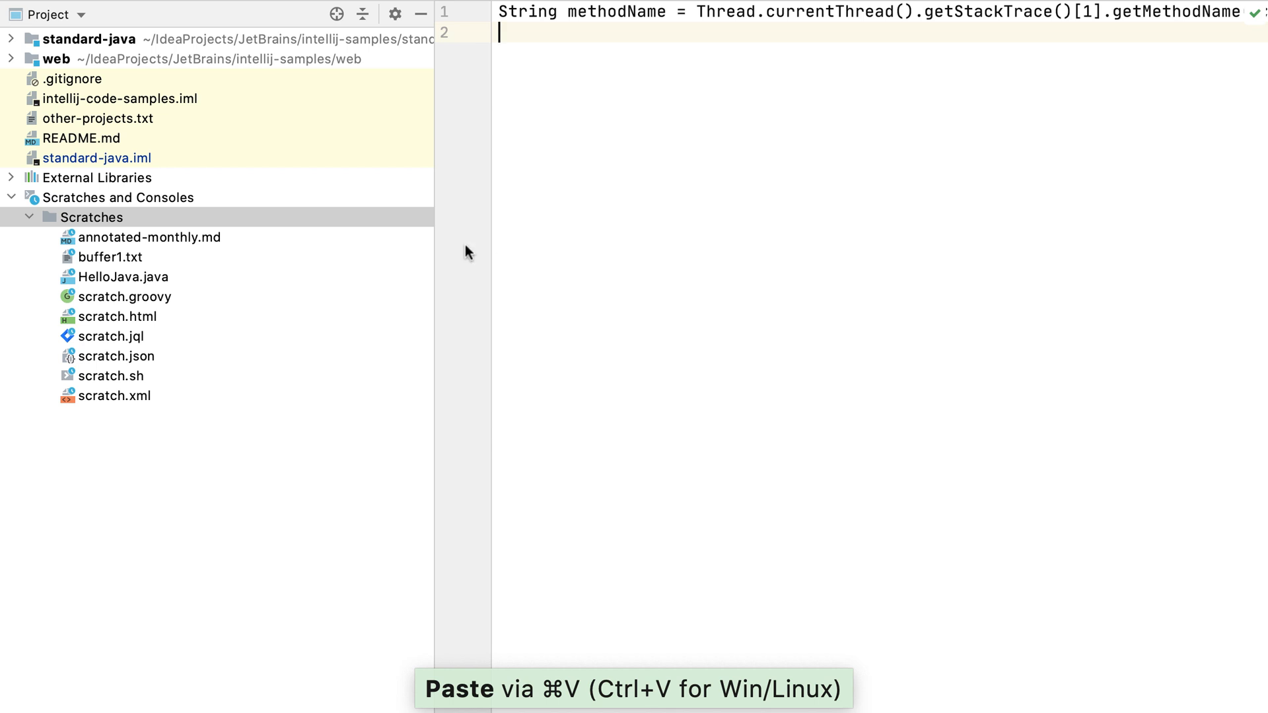
Create further scratch buffers, paste the database connection string into buffer2.txt from history, and resolve the File Cache Conflict.
left_click(110, 257)
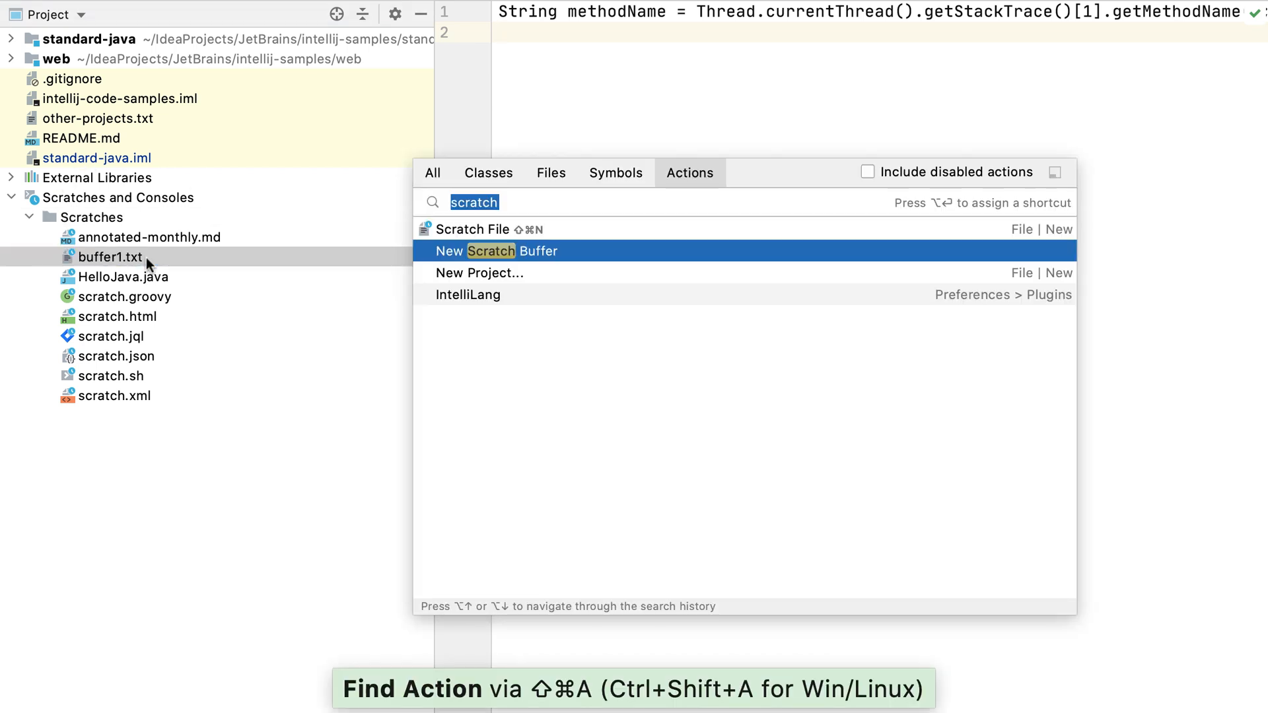
left_click(495, 251)
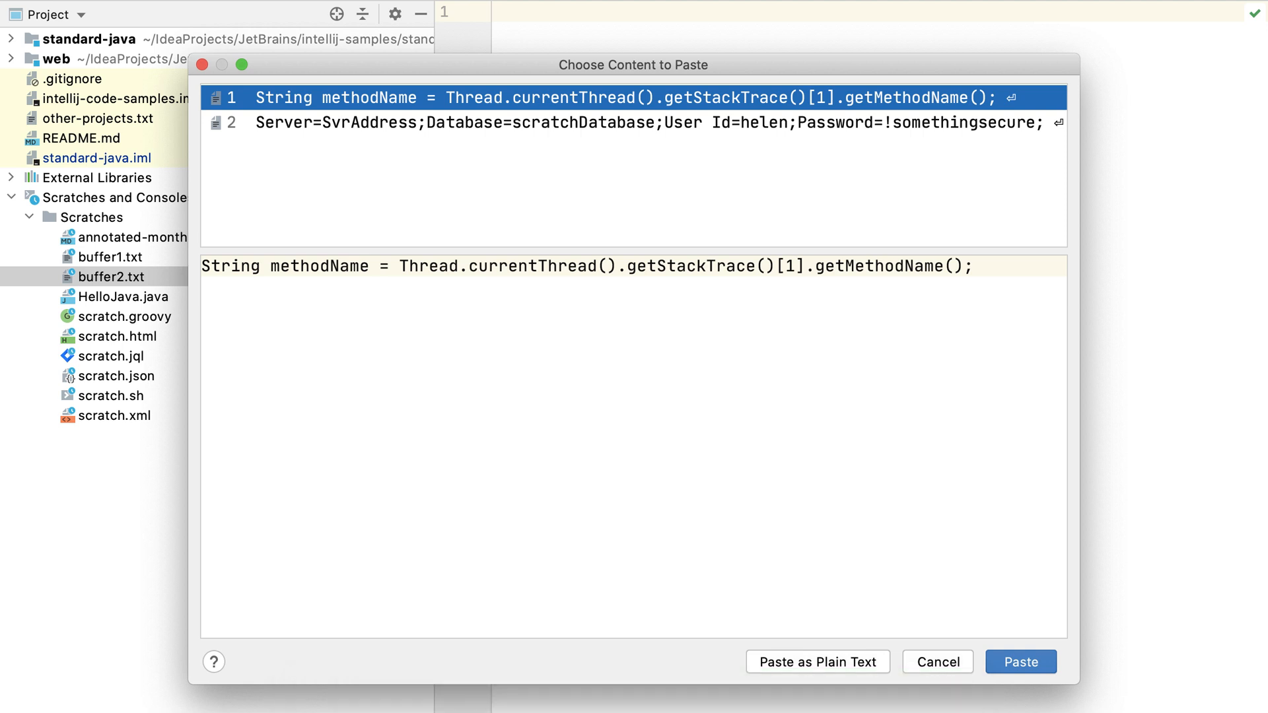
left_click(1020, 662)
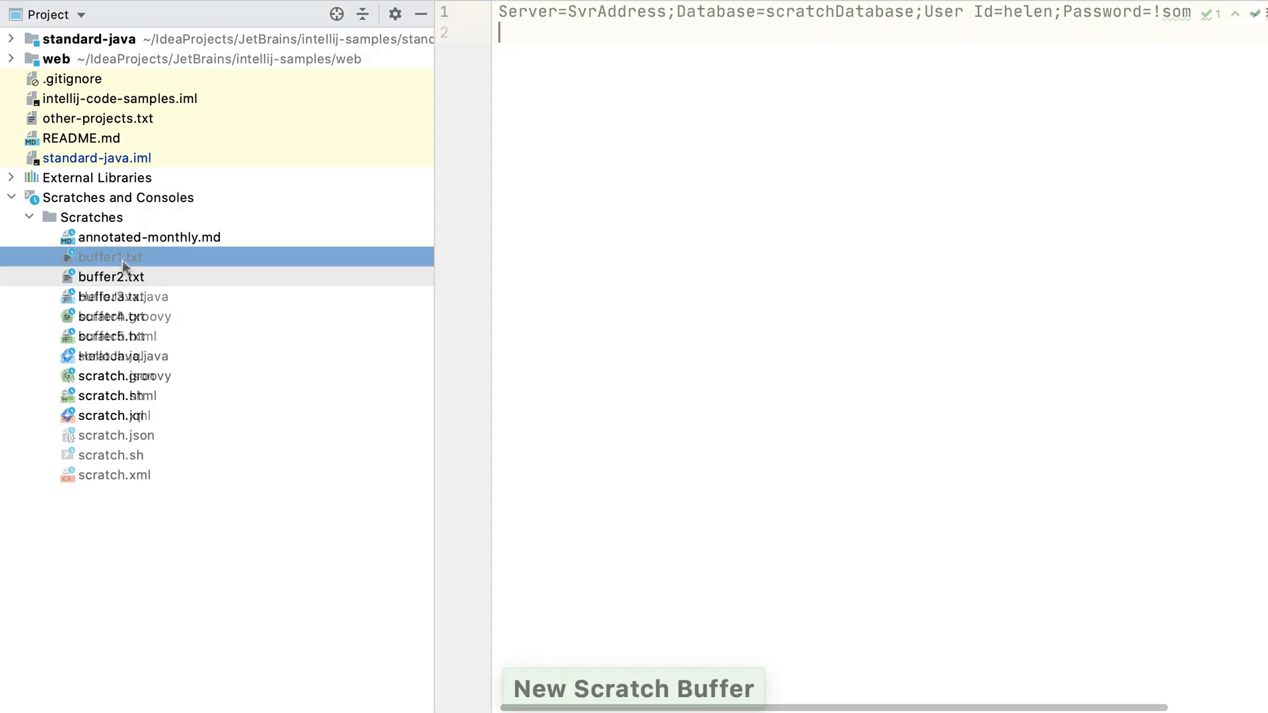
left_click(110, 257)
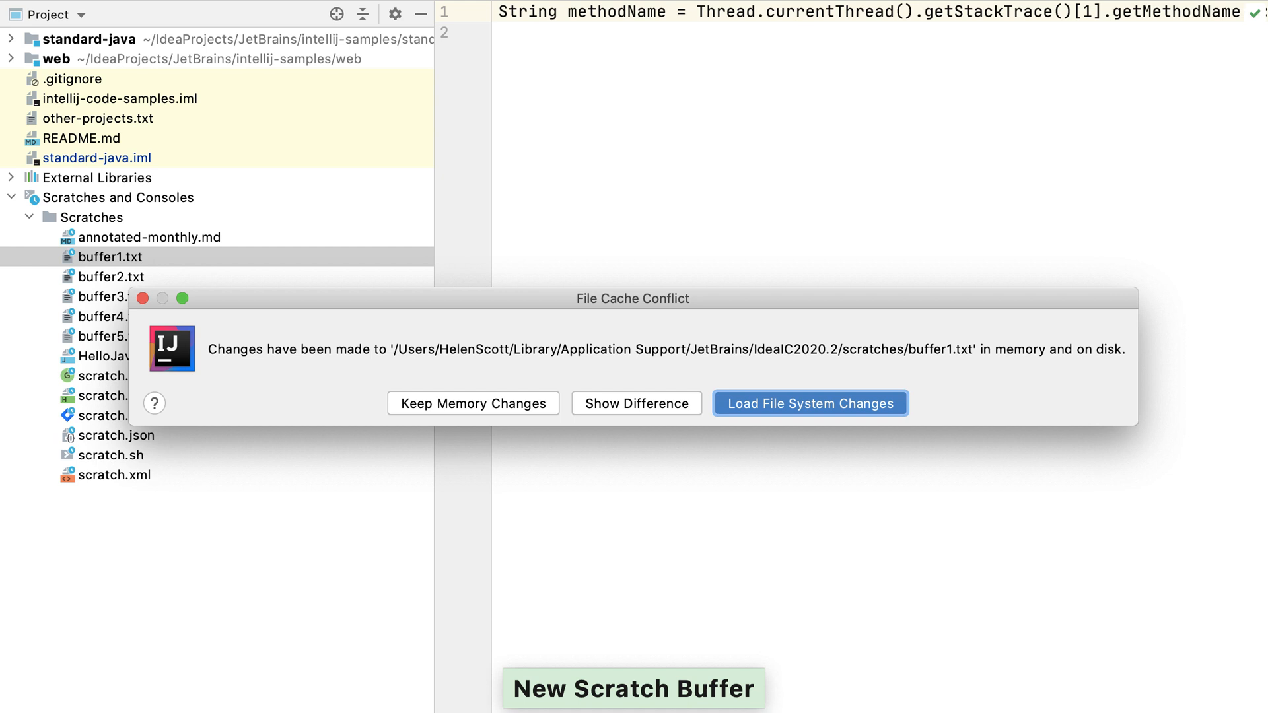
left_click(809, 403)
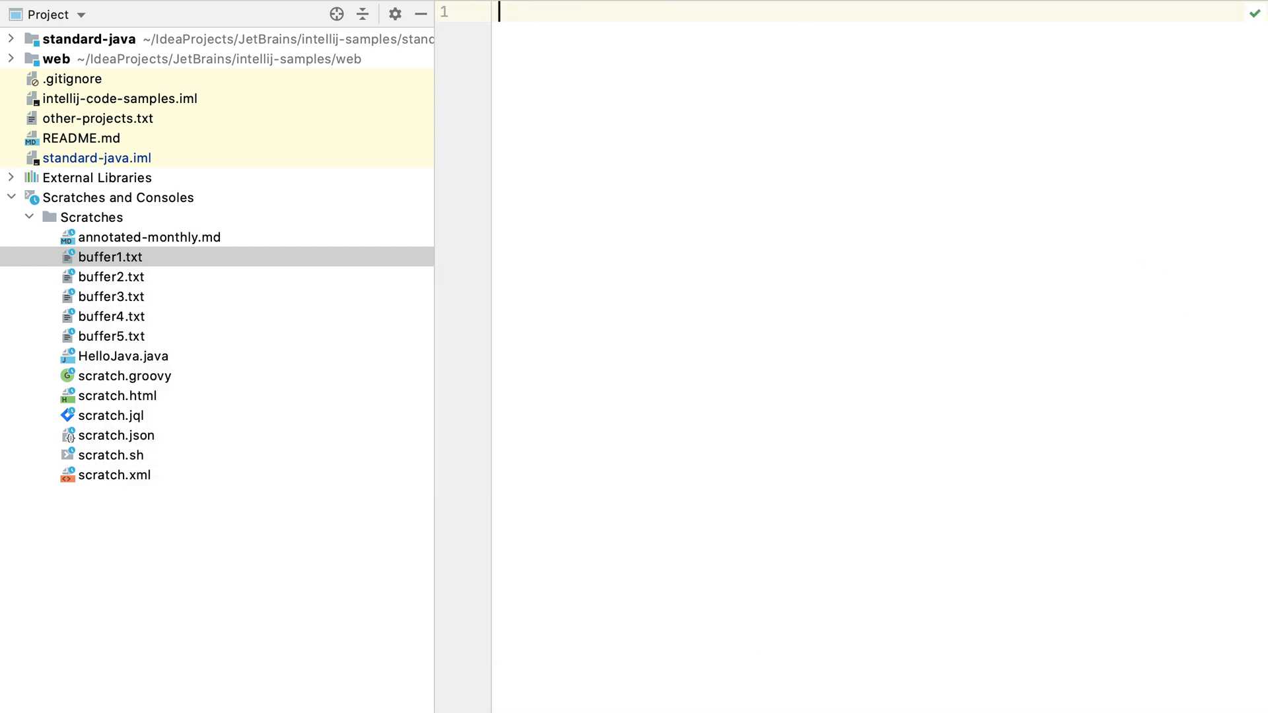
mouse_move(139, 240)
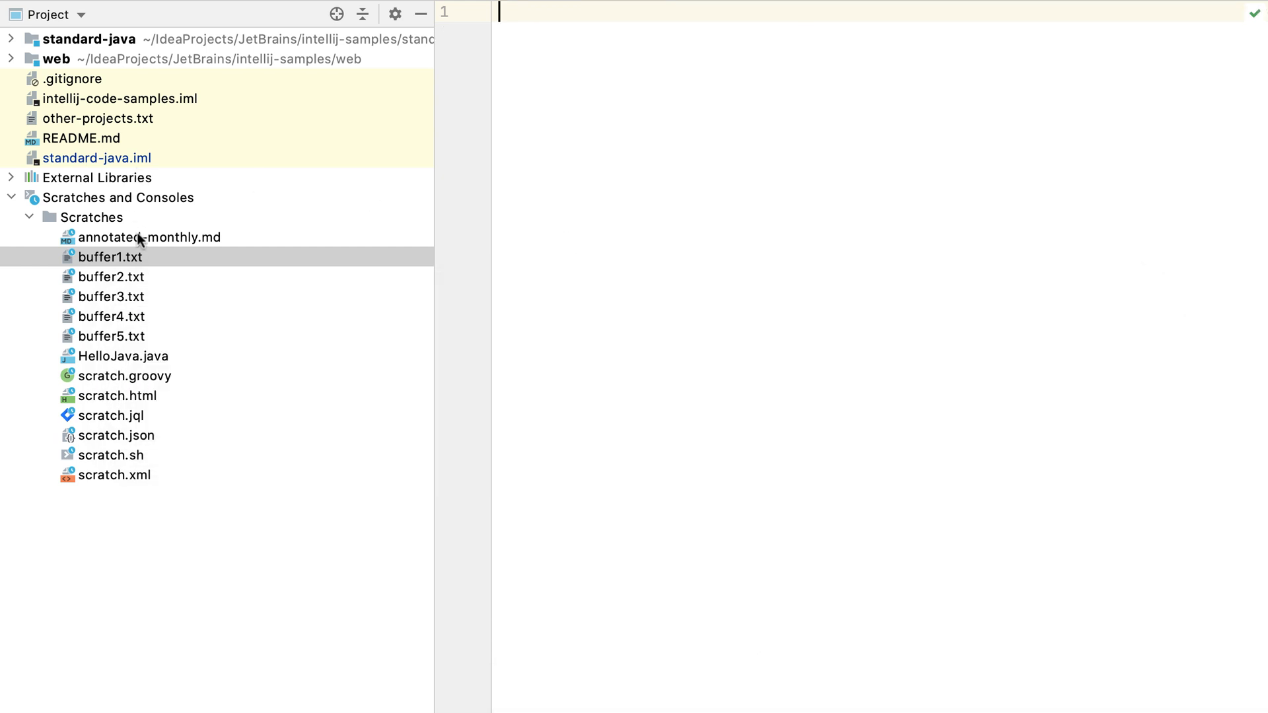
Rename buffer2.txt to database-connection.txt, then start a fresh empty buffer2.txt.
left_click(111, 277)
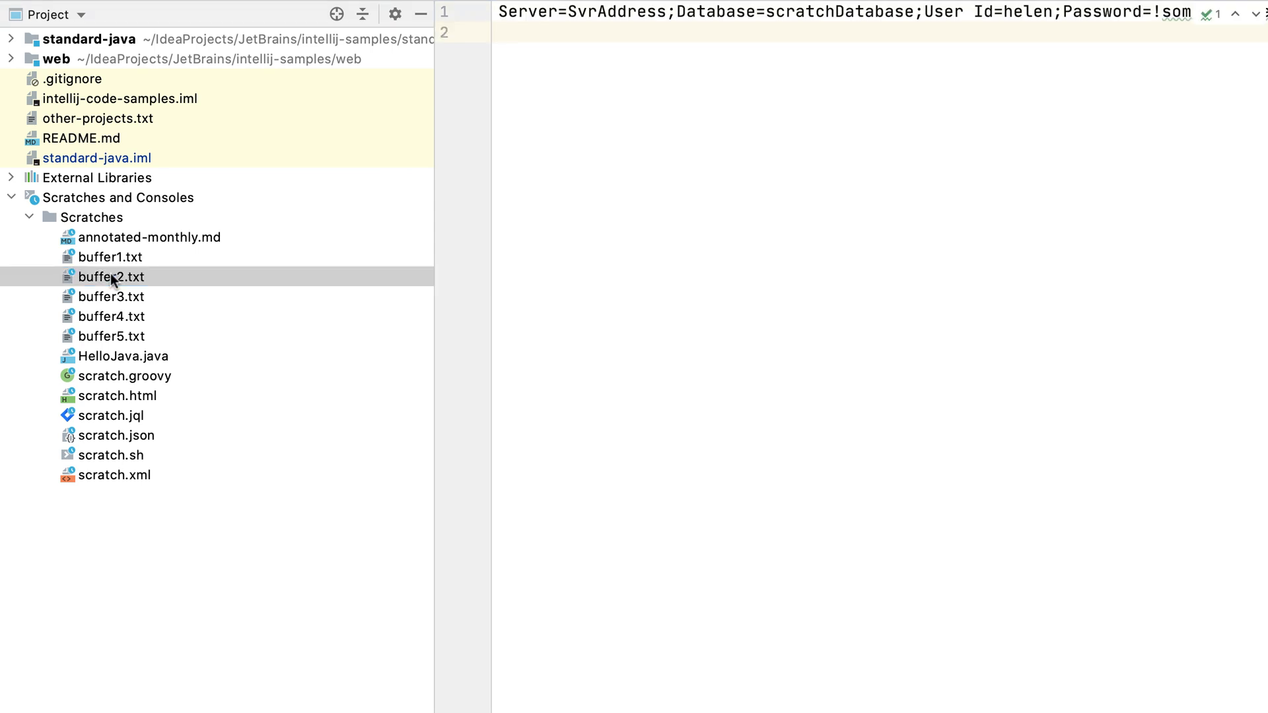
key("shift+f6")
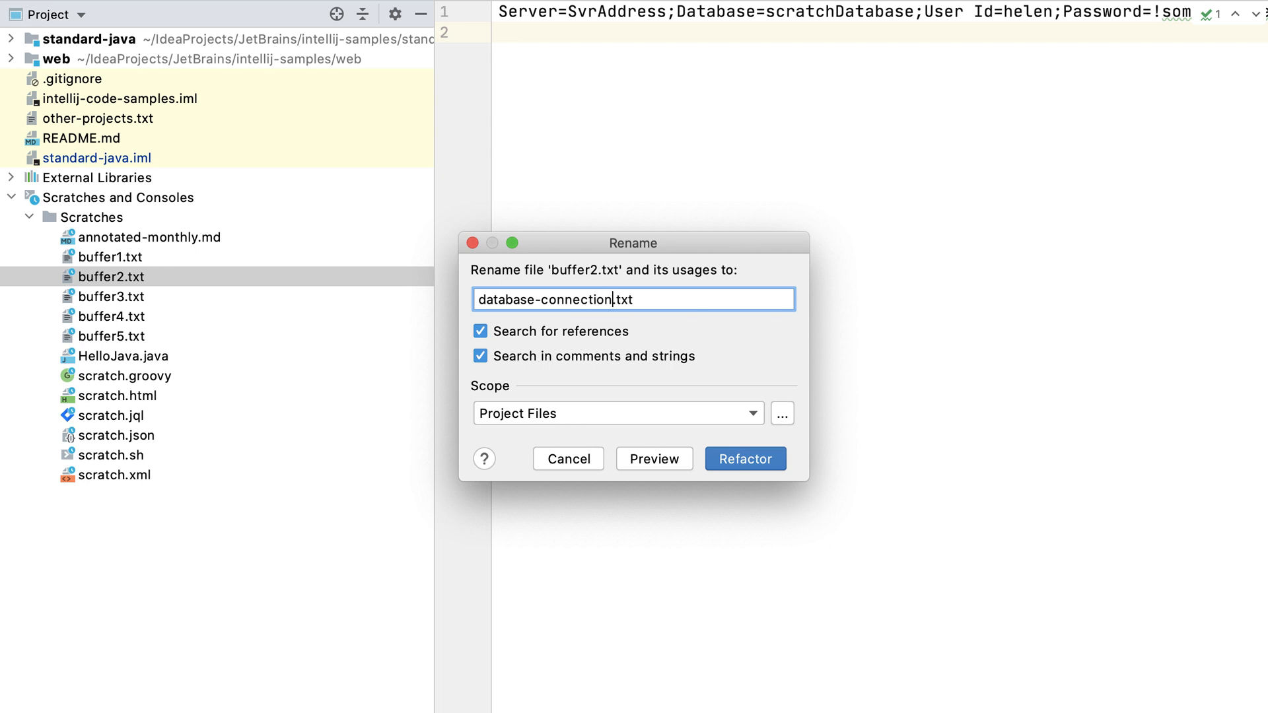
left_click(743, 458)
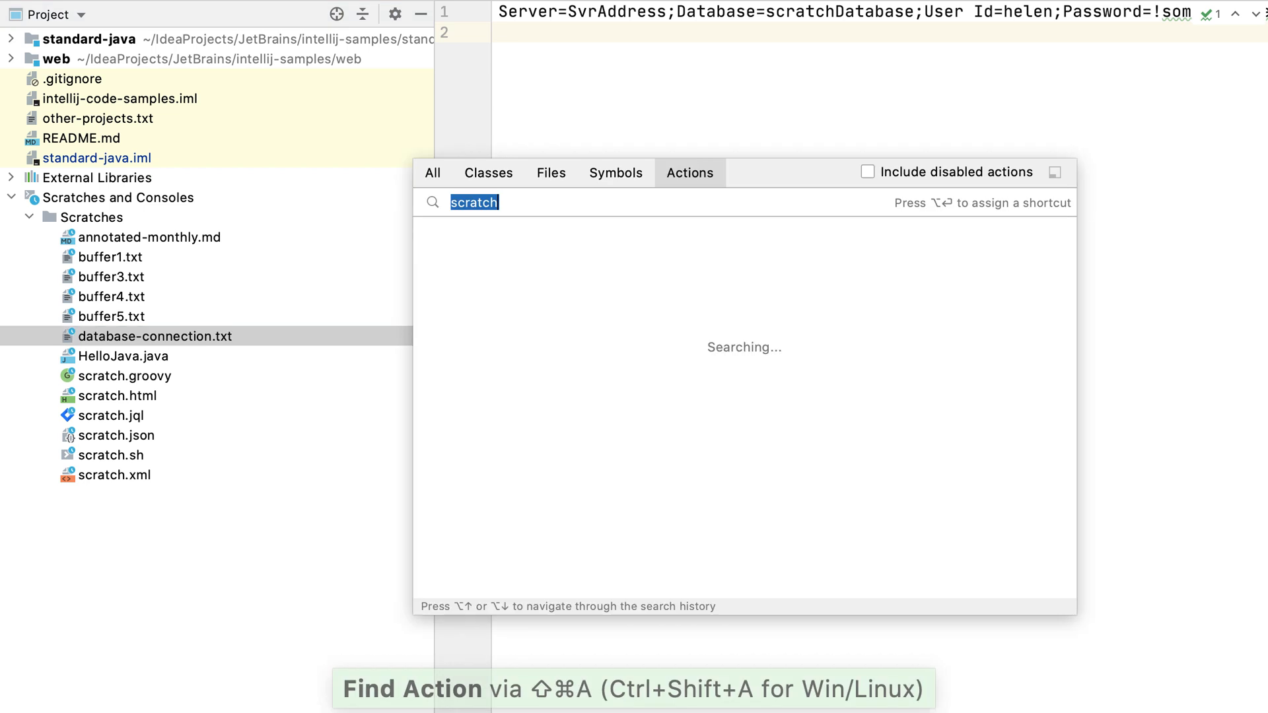
key("Escape")
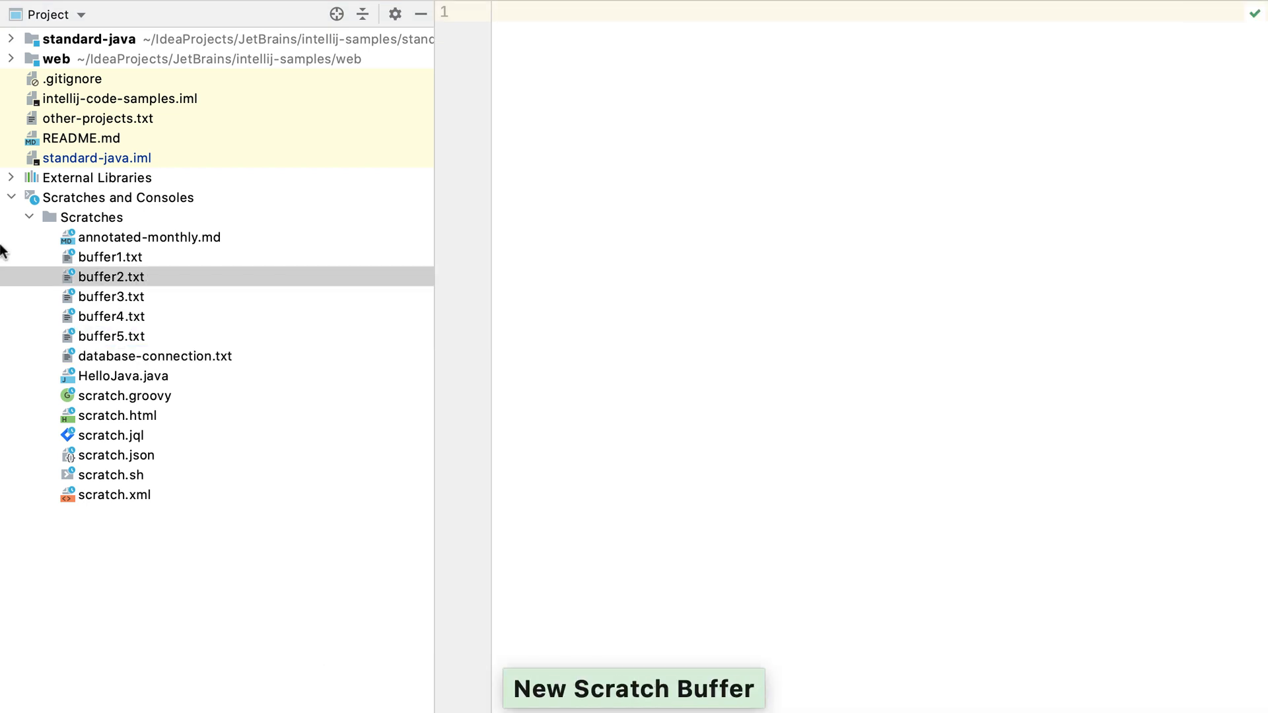
Replace buffer2.txt's placeholder text with a Console declaration and a println "Hello, Groovy!" line.
type("New scratch 2 buffer")
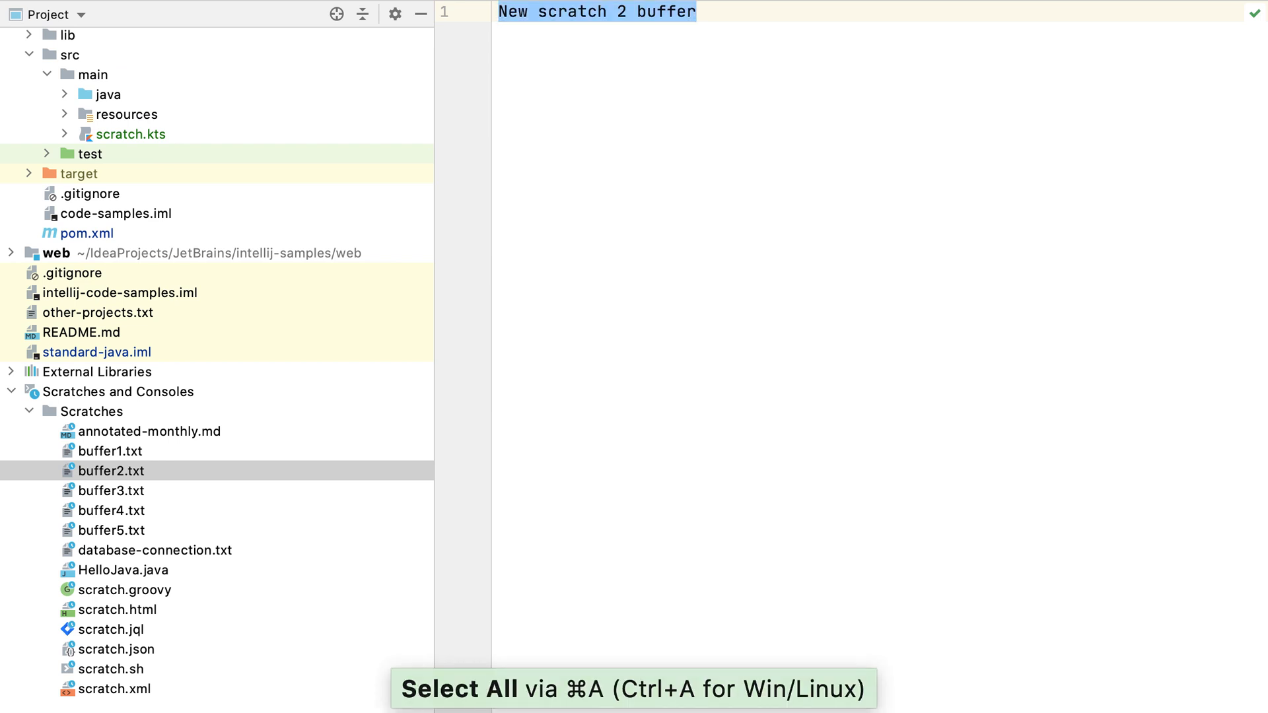
type("Console console=")
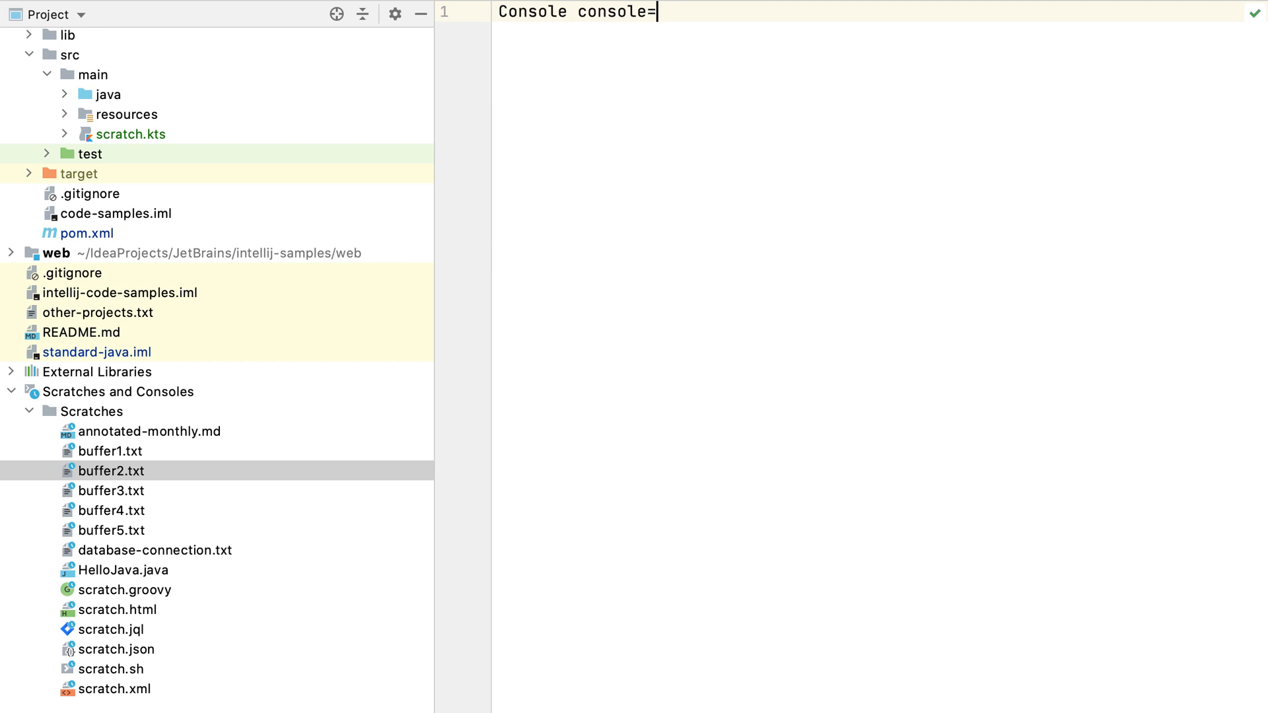
type("System.console();")
type("println \"Hello, Gr")
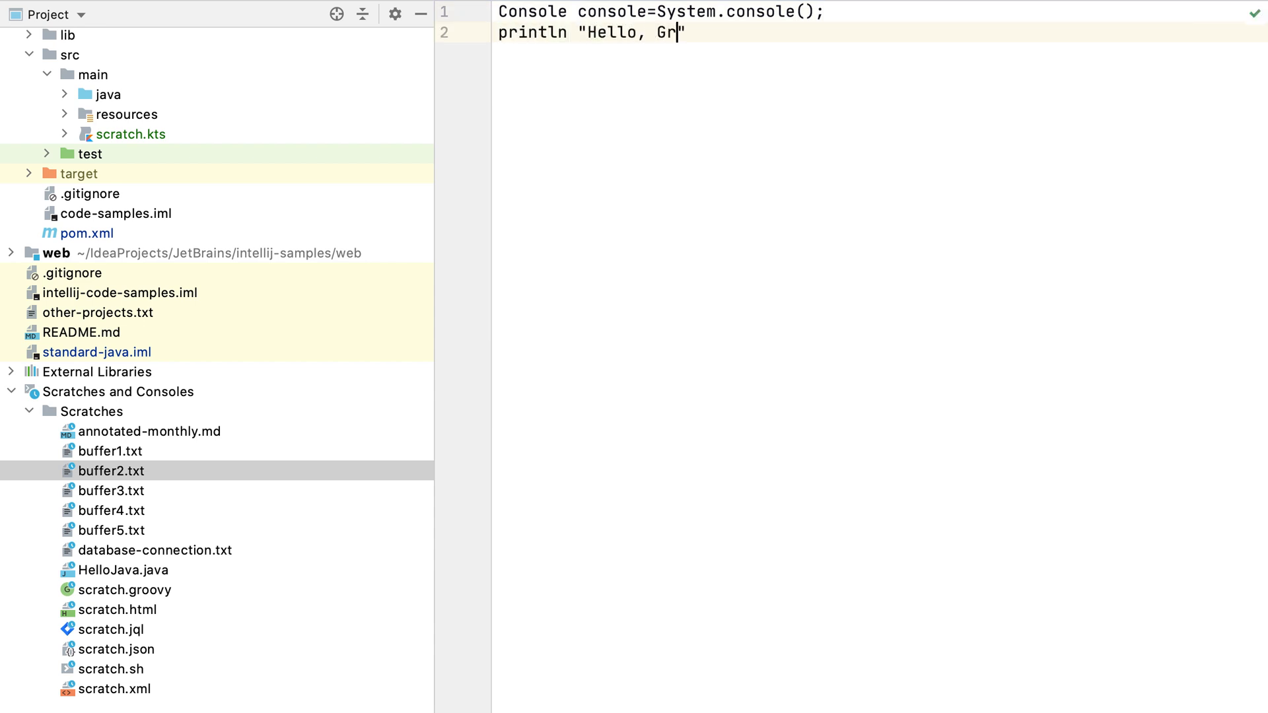
type("oovy!")
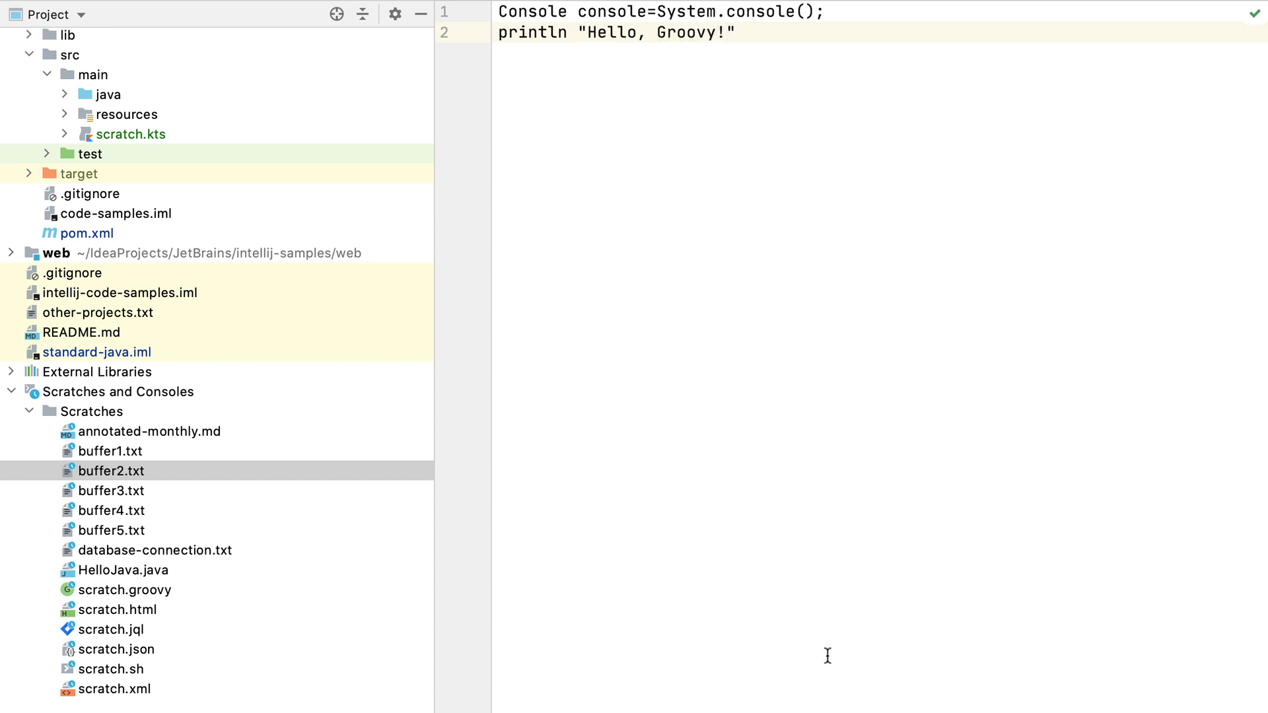
right_click(110, 471)
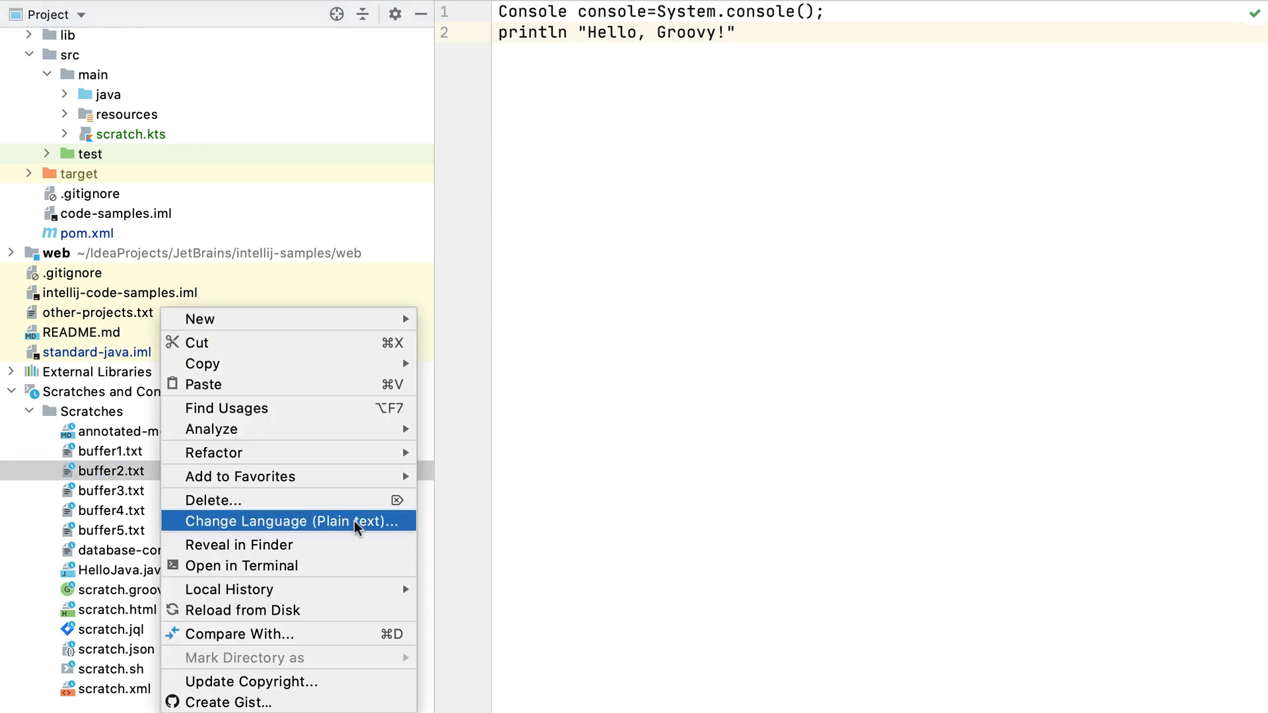
Change buffer2.txt's language to Groovy so it becomes buffer2.groovy with Groovy highlighting.
left_click(279, 522)
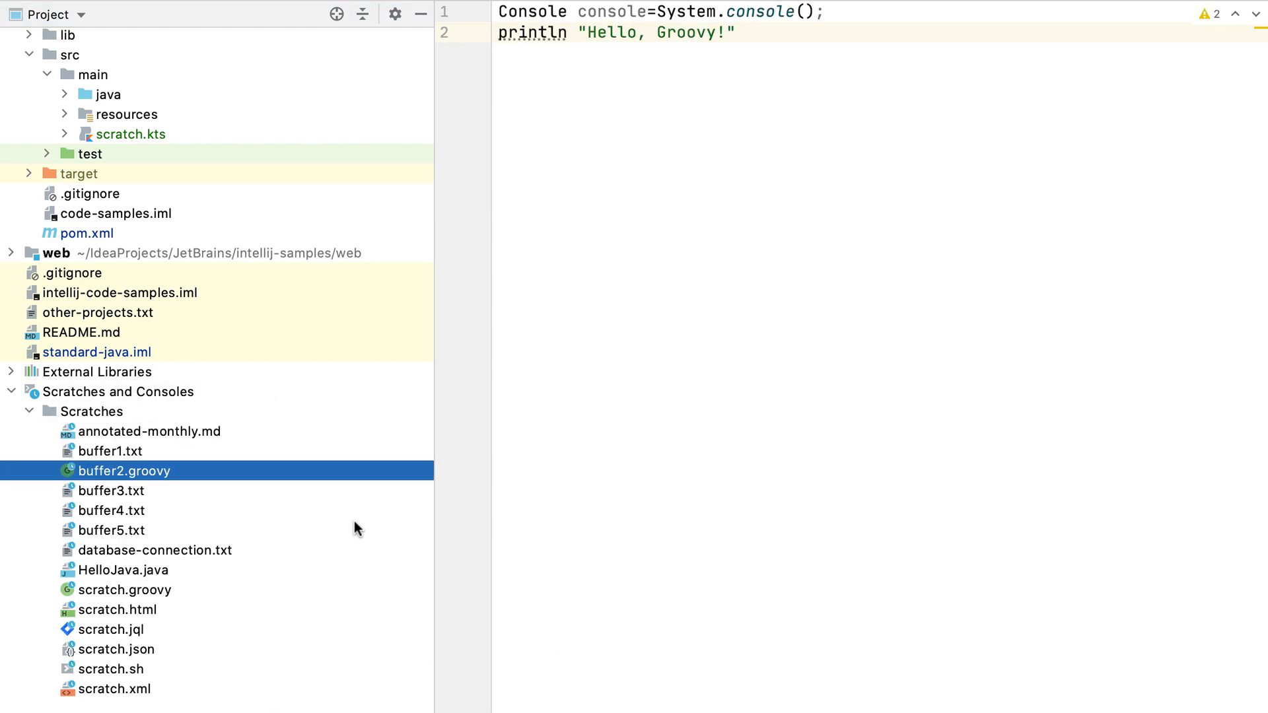
left_click(822, 687)
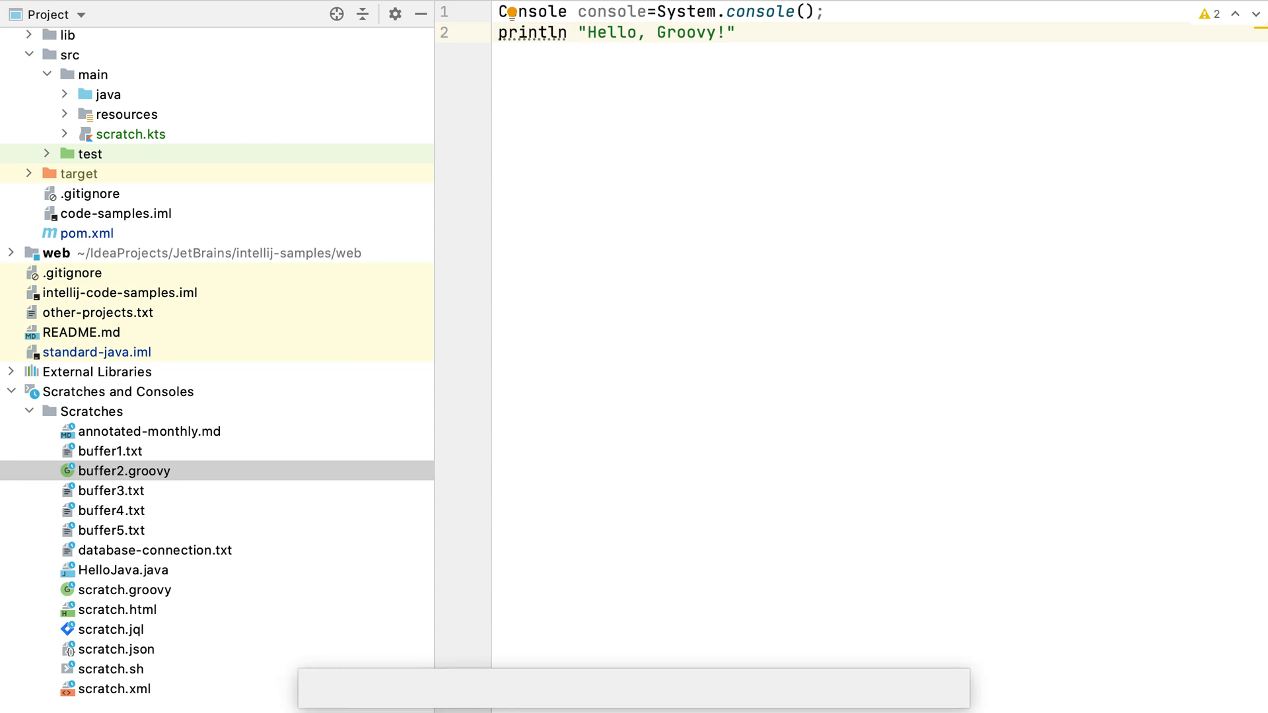
Reopen the database connection scratch file from Recent Locations.
key("ctrl+shift+e")
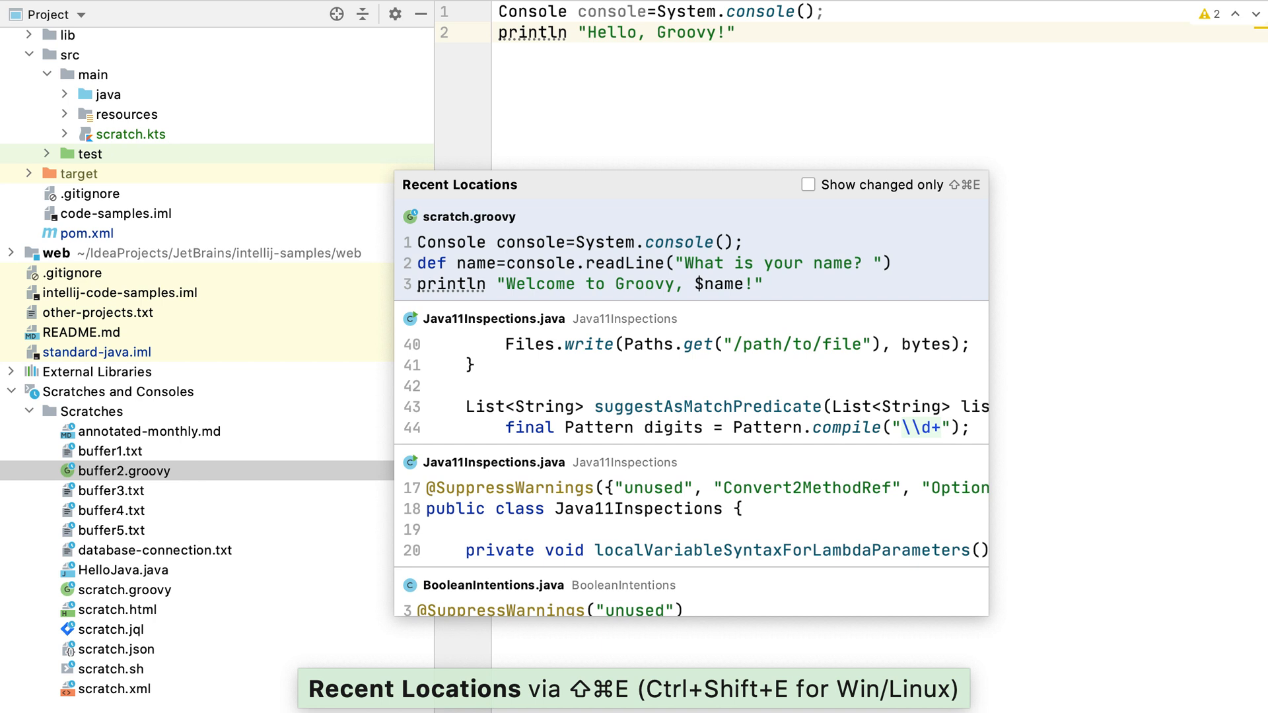
left_click(807, 185)
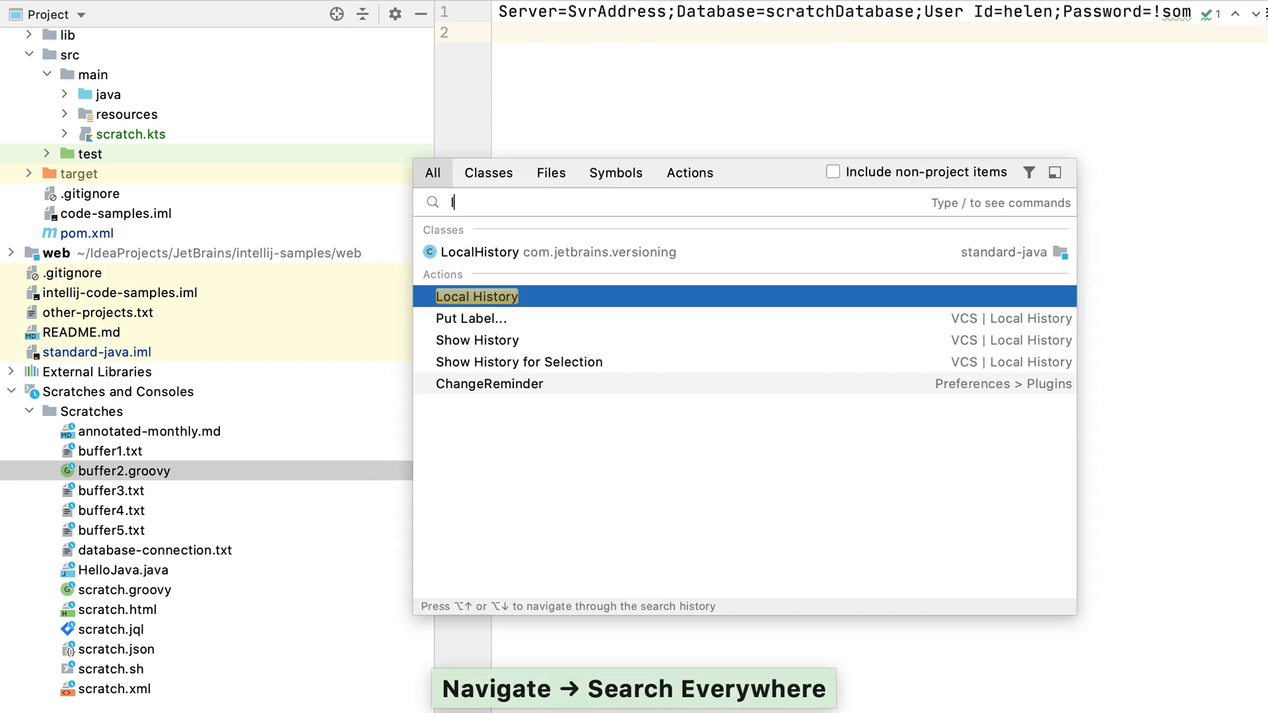
Show Local History for database-connection.txt, revealing its rename from buffer2.txt.
left_click(476, 296)
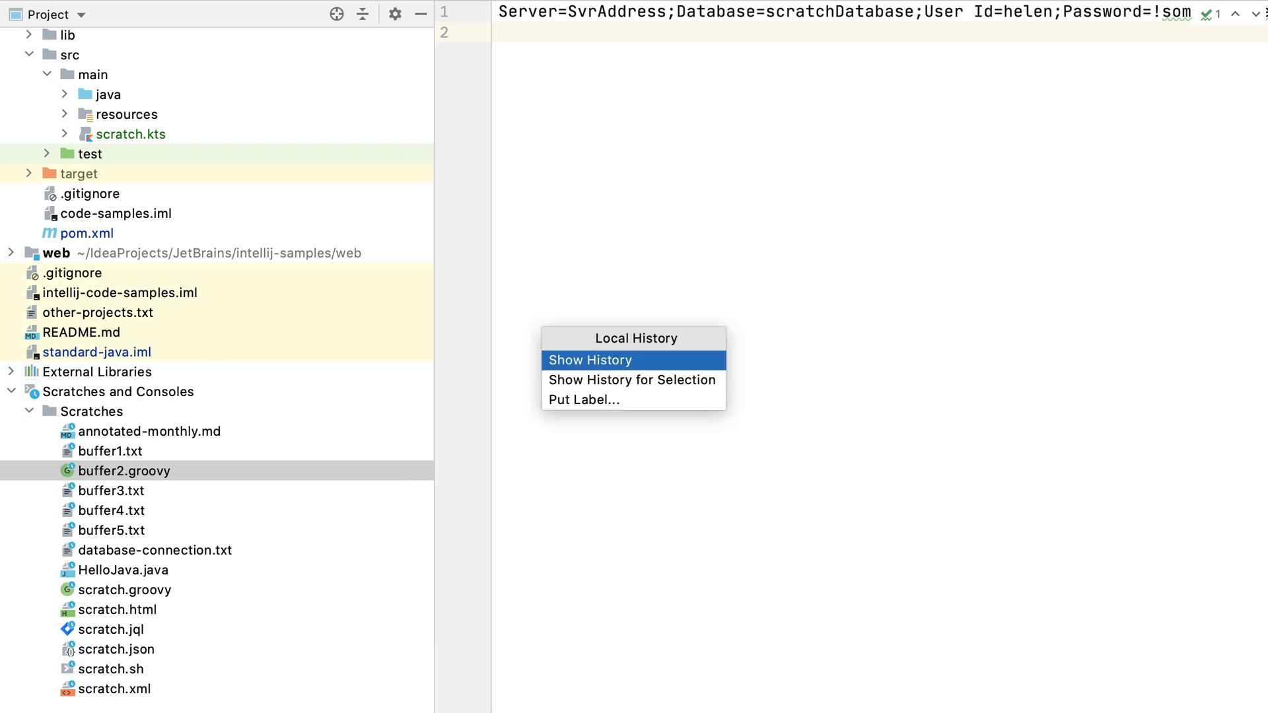
left_click(590, 360)
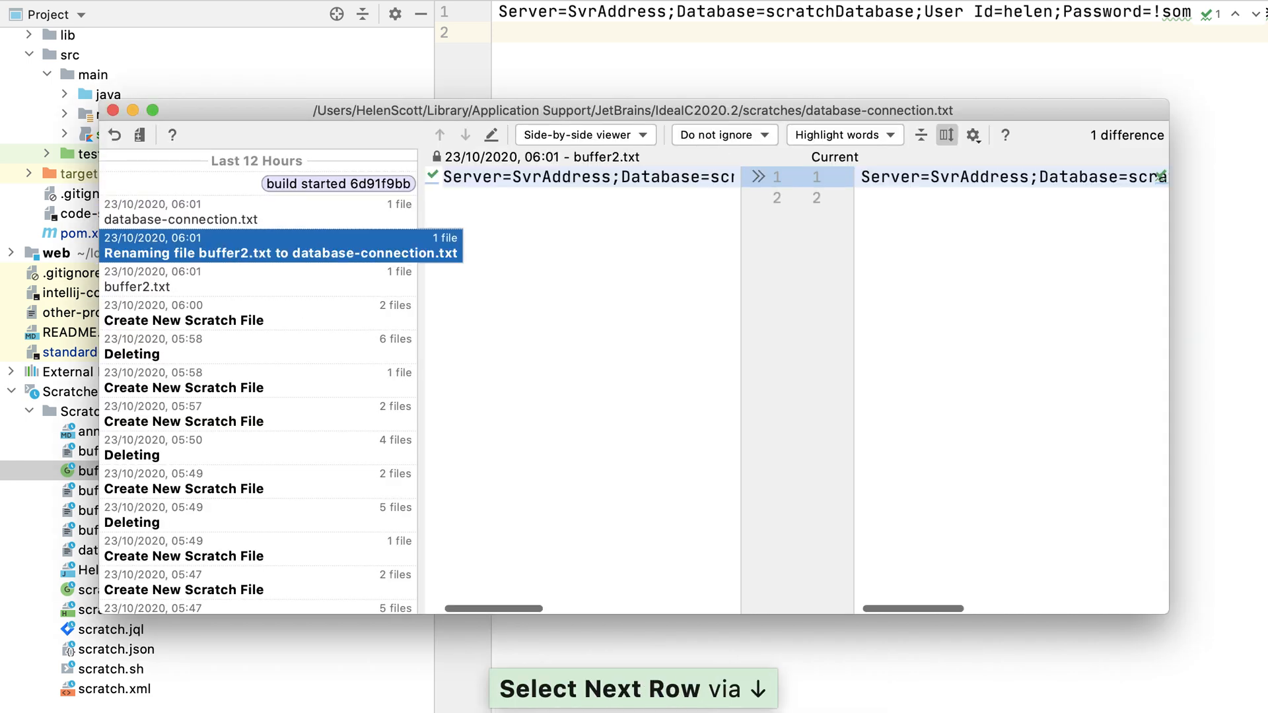